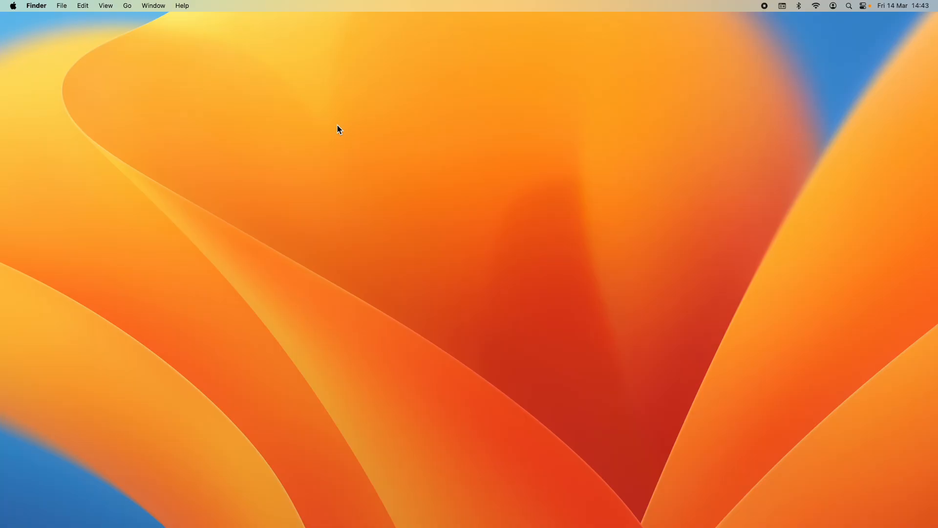
{"action": "mouse_move", "coordinate": [291, 217]}
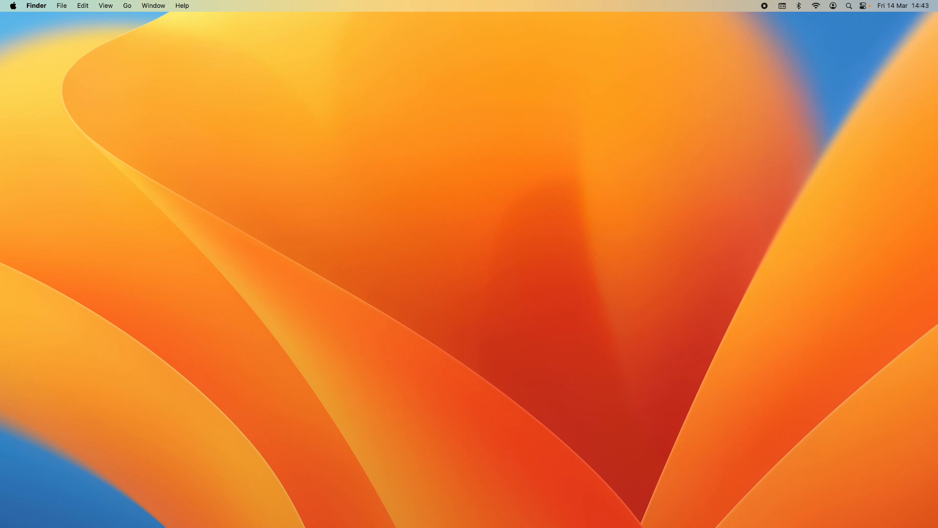
{"action": "mouse_move", "coordinate": [144, 509]}
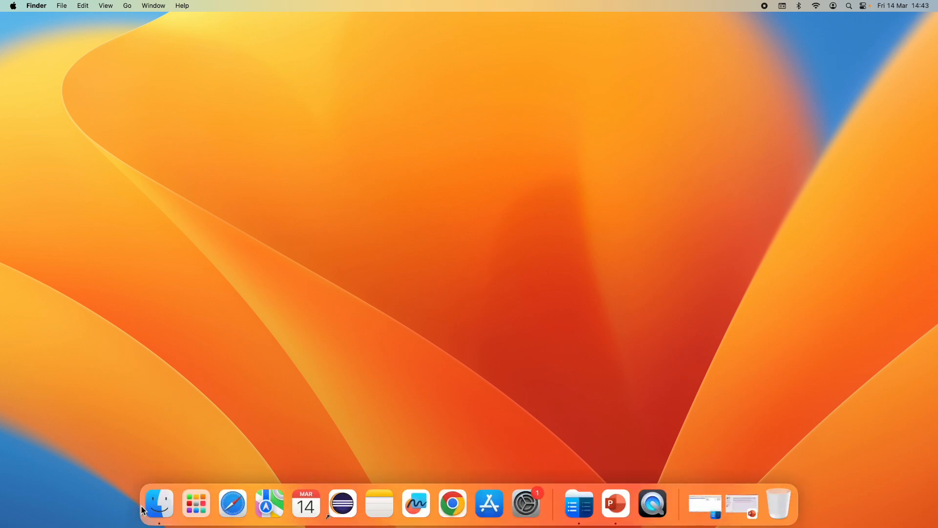
Move IntelliJ IDEA CE from the Applications folder to the Trash via Finder
{"action": "left_click", "coordinate": [158, 504]}
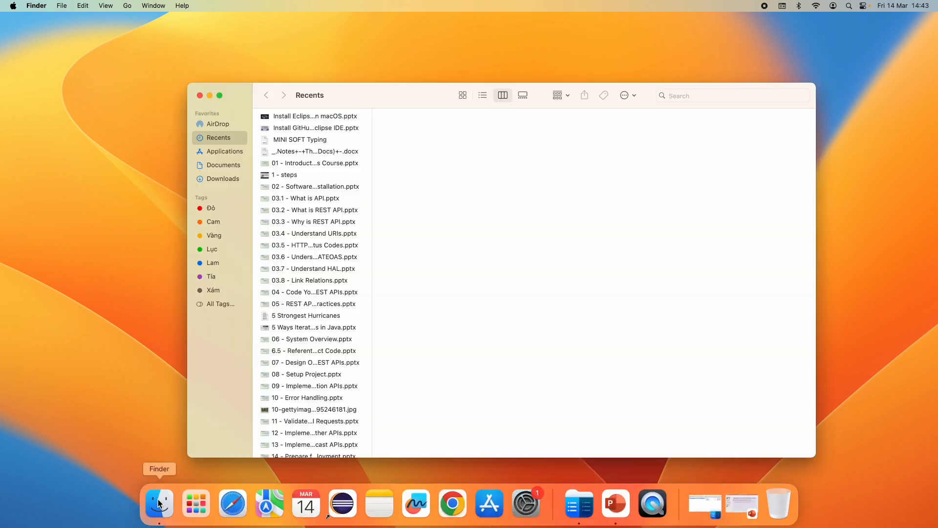
{"action": "left_click", "coordinate": [225, 151]}
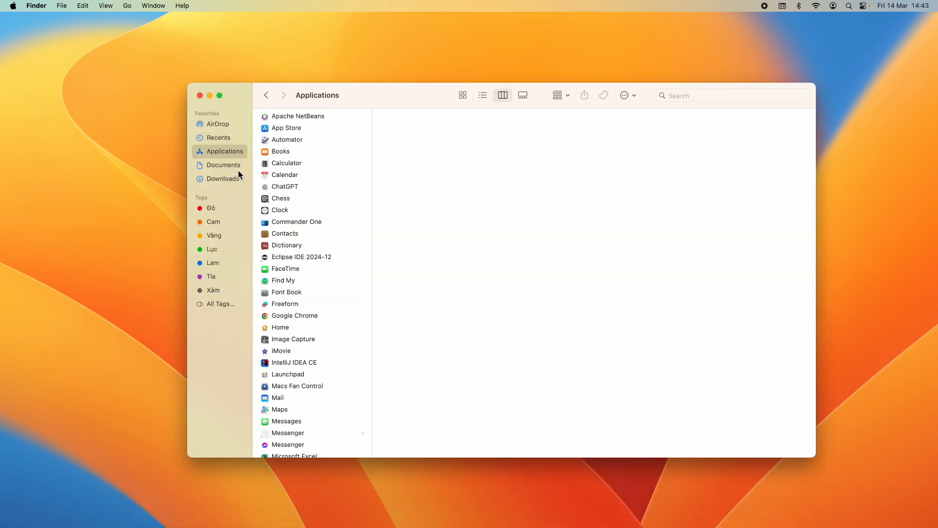
{"action": "mouse_move", "coordinate": [410, 94]}
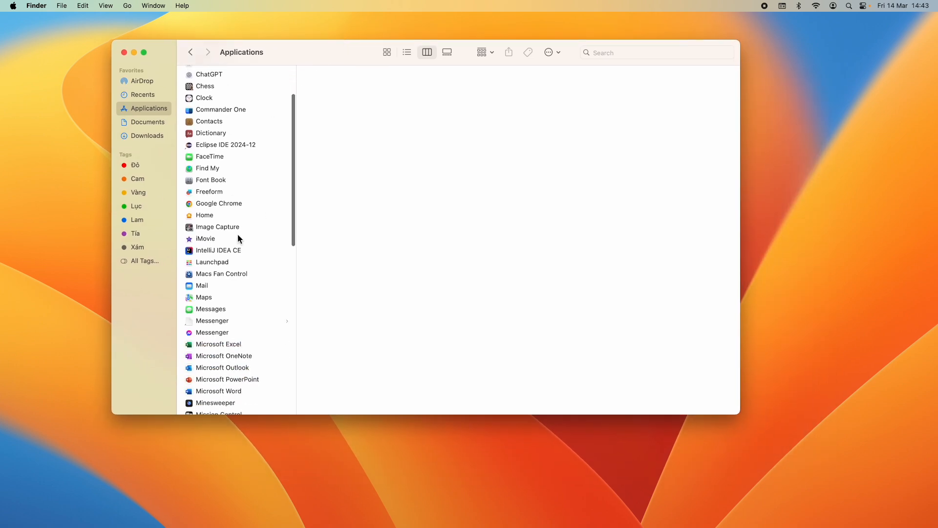
{"action": "left_click", "coordinate": [218, 250]}
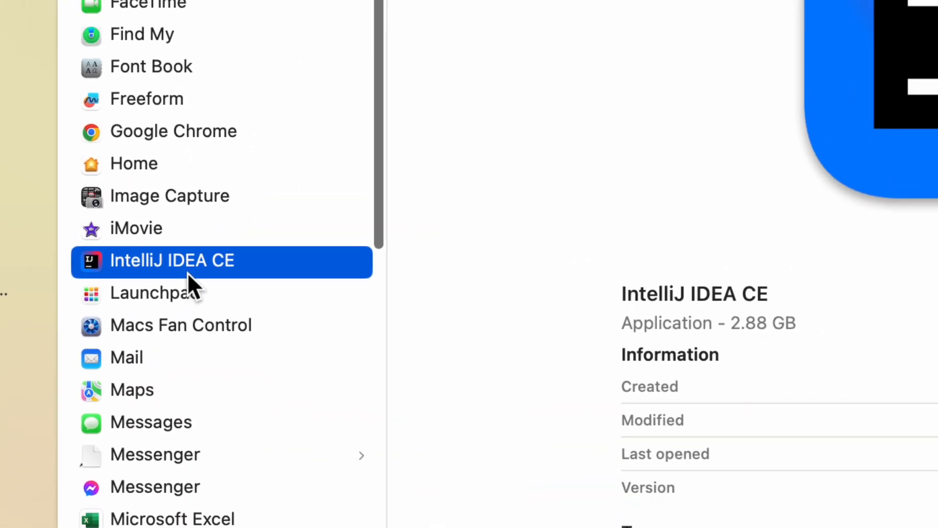
{"action": "right_click", "coordinate": [215, 250]}
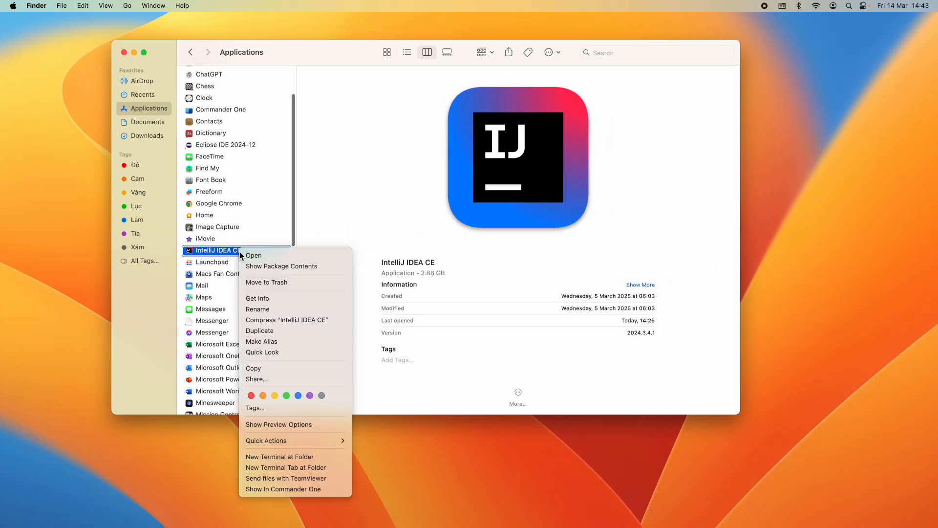
{"action": "left_click", "coordinate": [268, 287]}
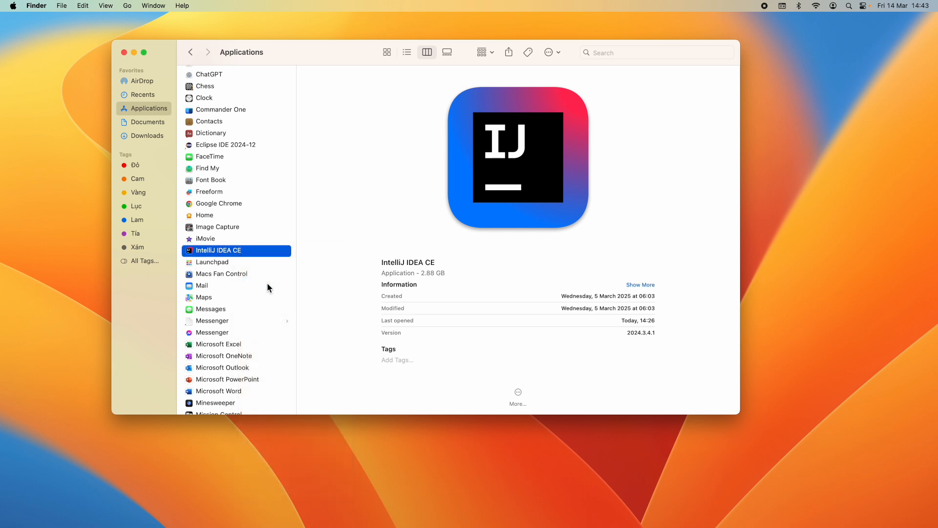
{"action": "left_click", "coordinate": [212, 250]}
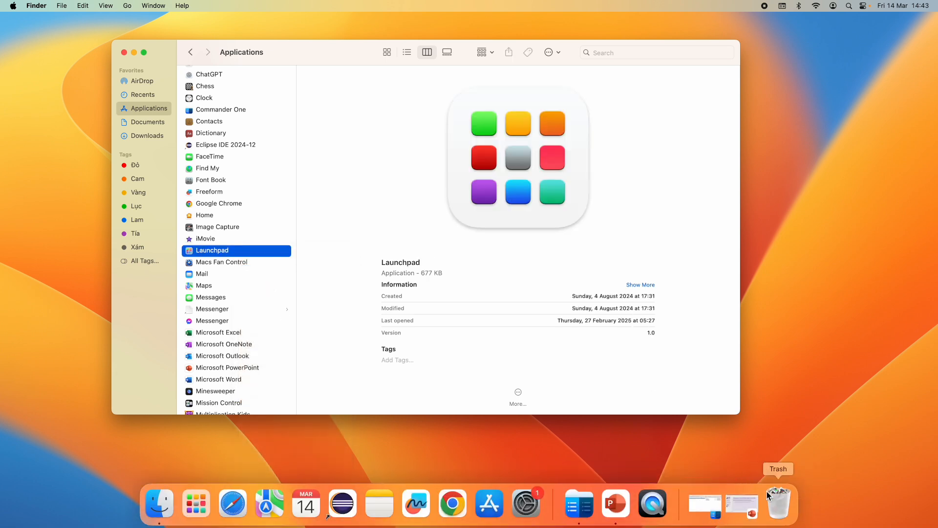
{"action": "left_click", "coordinate": [779, 502]}
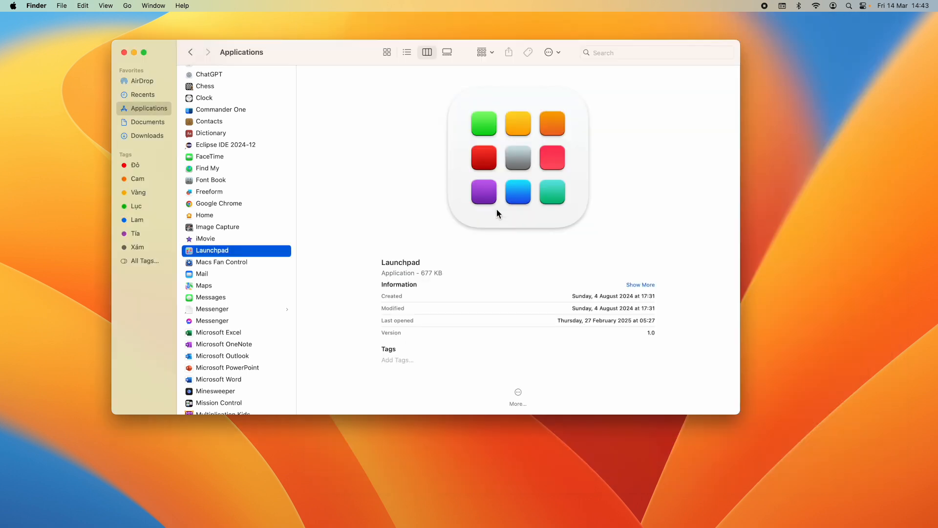
{"action": "mouse_move", "coordinate": [169, 157]}
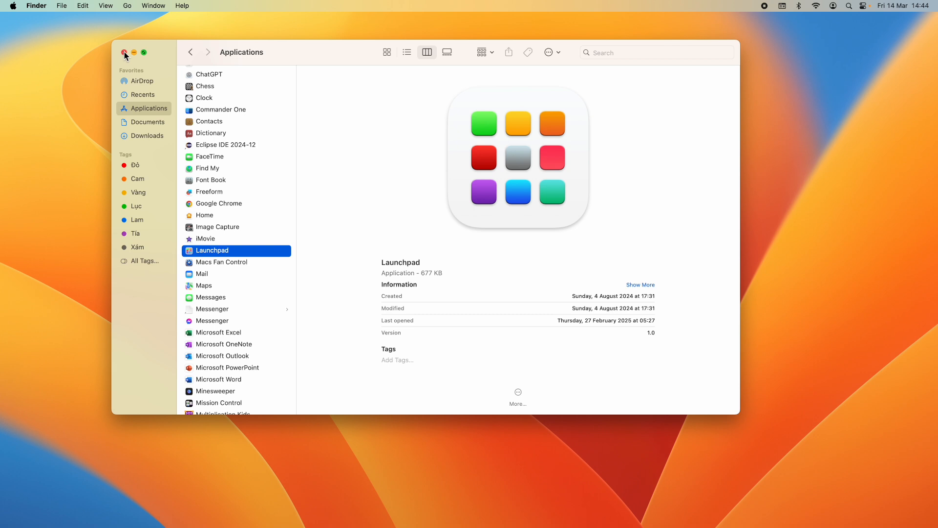
Close the Finder window and search Spotlight for 'terminal'
{"action": "left_click", "coordinate": [125, 53]}
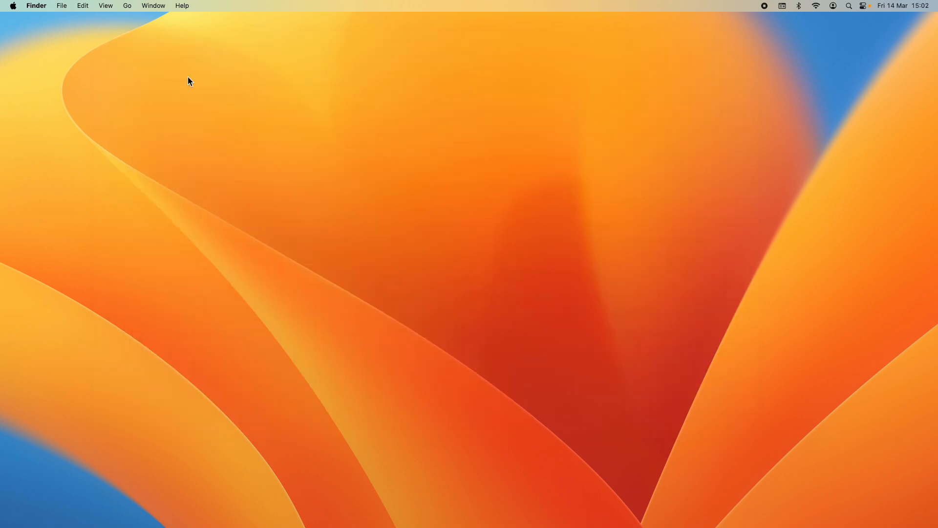
{"action": "type", "text": "term"}
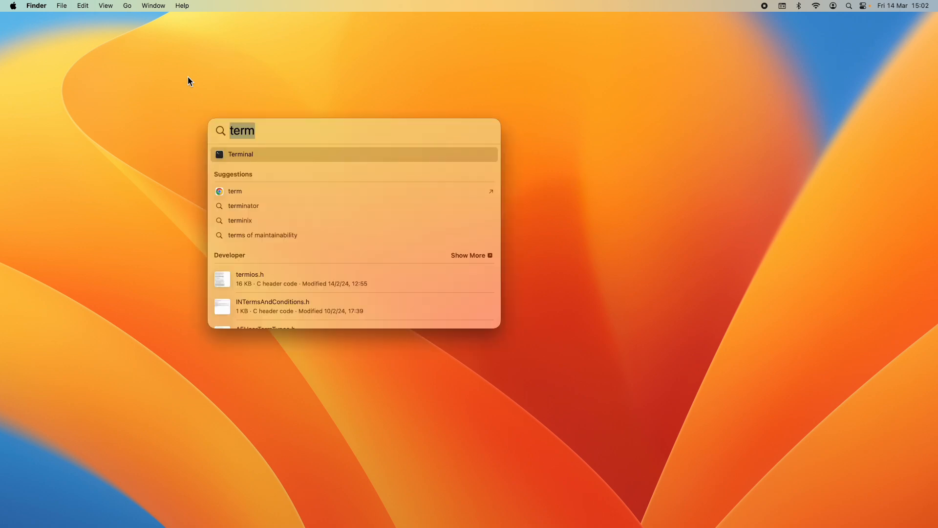
{"action": "type", "text": "inal"}
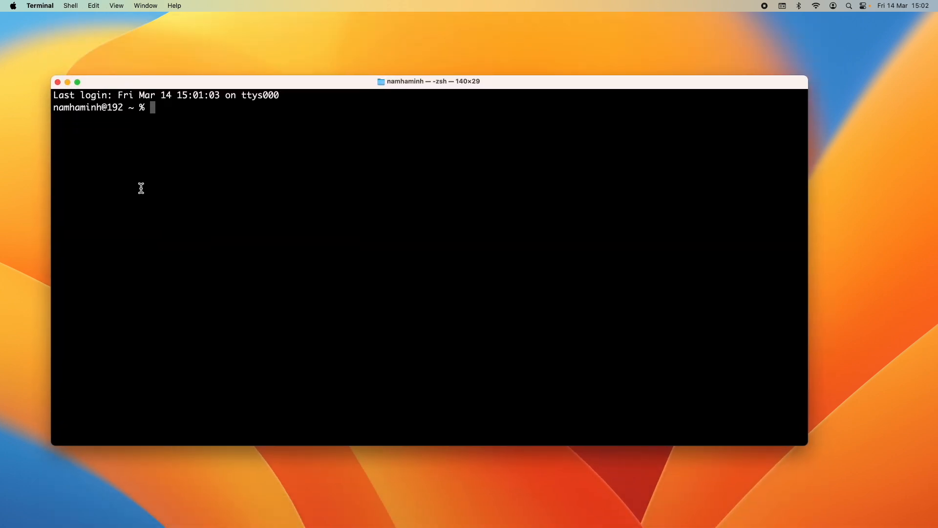
{"action": "mouse_move", "coordinate": [177, 213]}
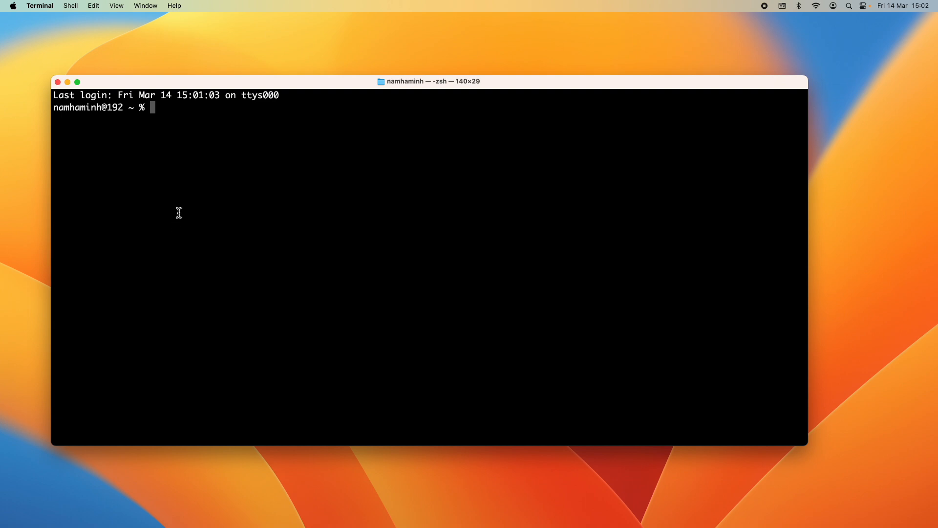
Show the home directory path with pwd and change into the Library folder
{"action": "type", "text": "pwd"}
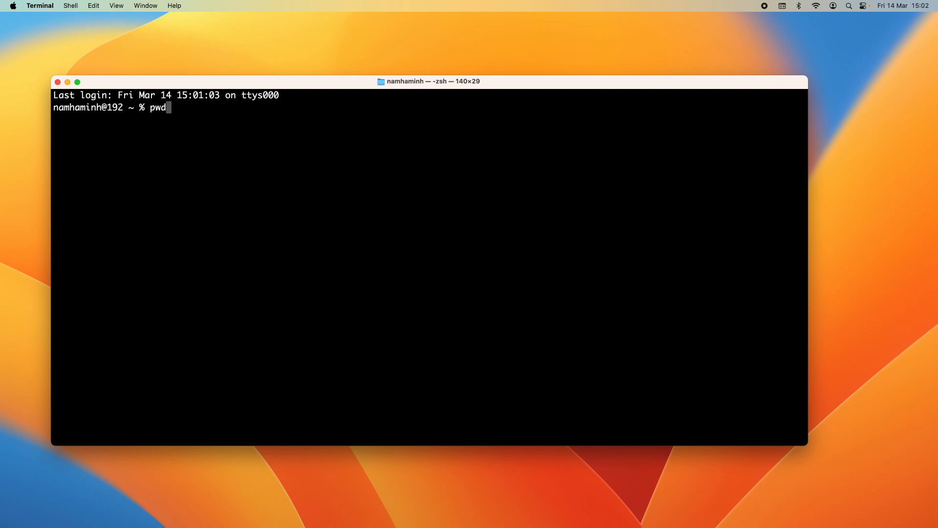
{"action": "key", "text": "Return"}
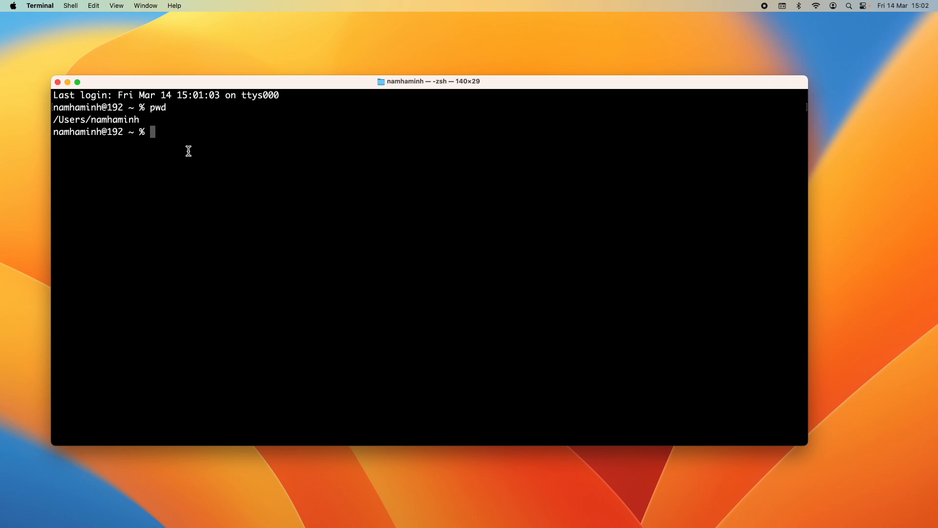
{"action": "mouse_move", "coordinate": [184, 154]}
{"action": "type", "text": "ls"}
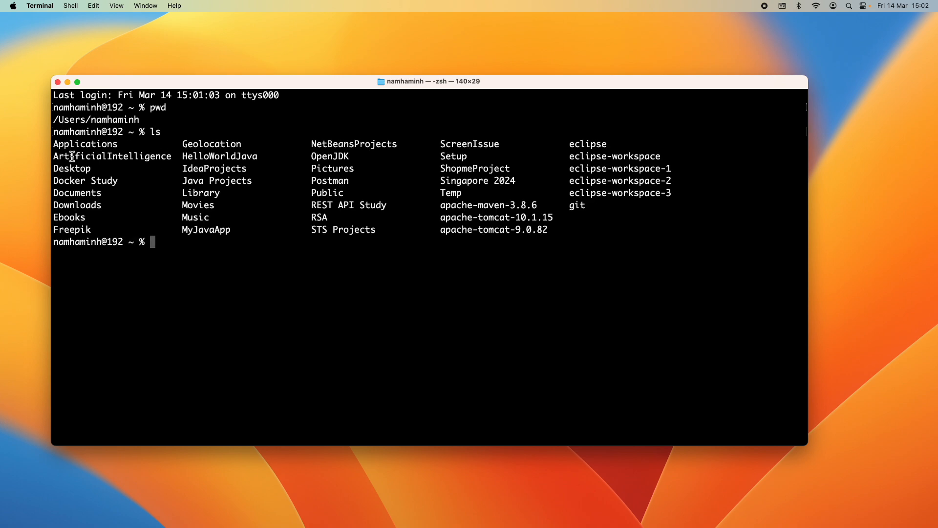
{"action": "mouse_move", "coordinate": [197, 245]}
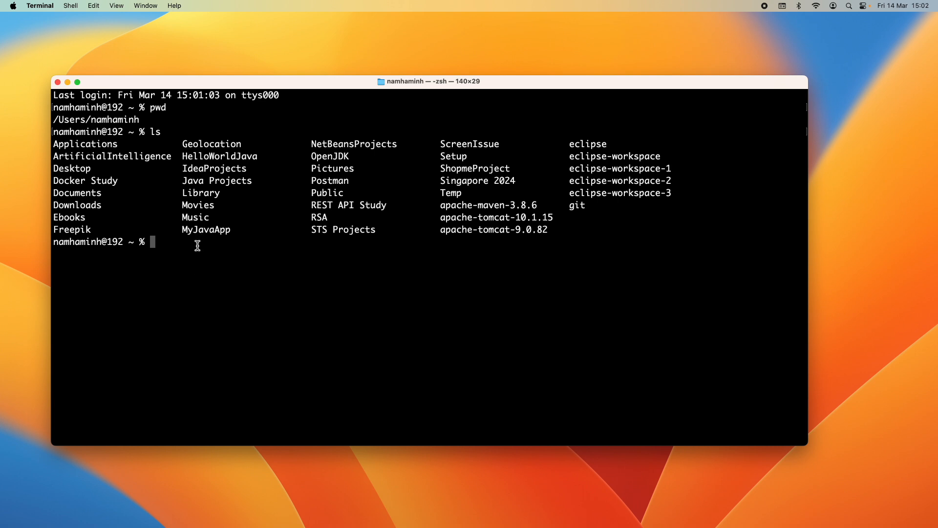
{"action": "type", "text": "cd"}
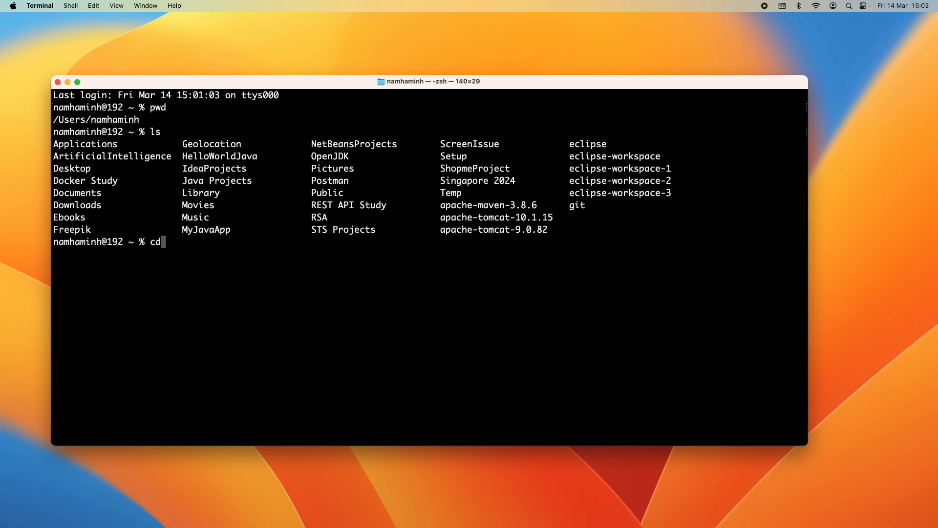
{"action": "mouse_move", "coordinate": [201, 249]}
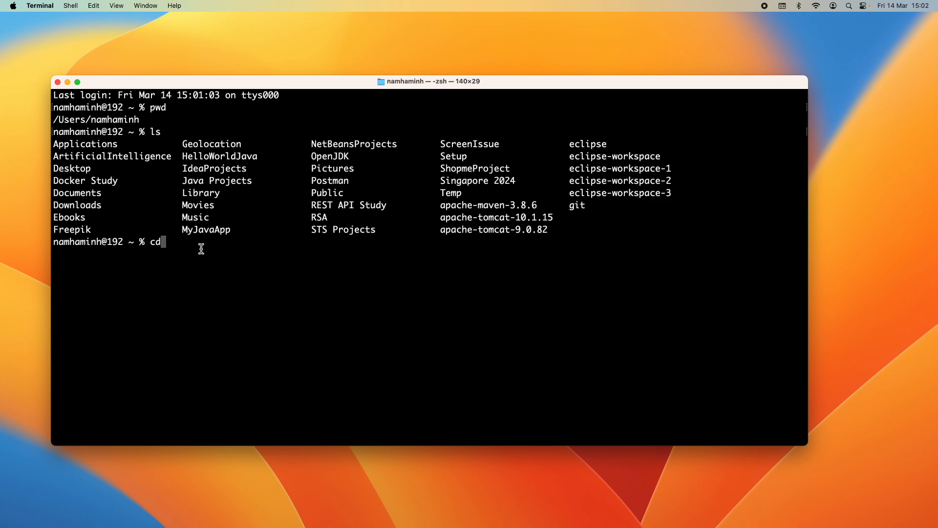
{"action": "type", "text": "Library"}
{"action": "type", "text": "ls"}
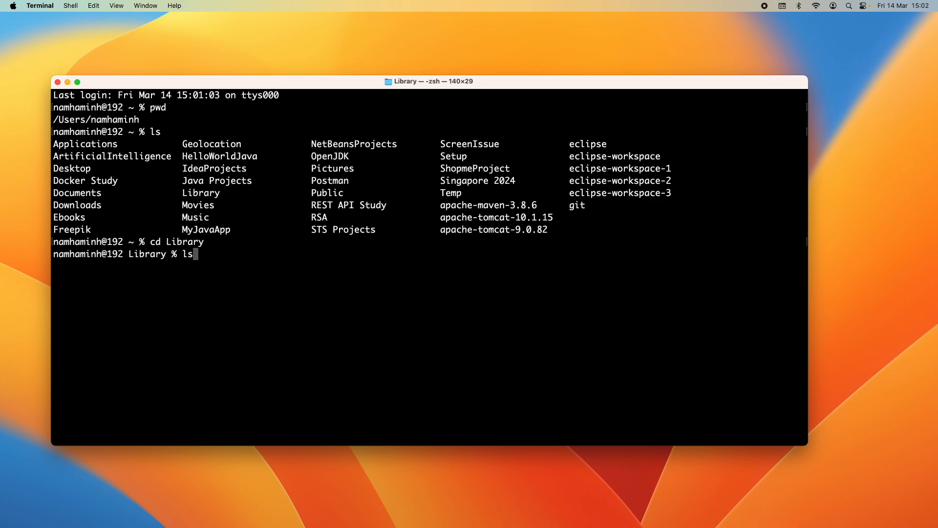
List Library's contents and change into the Application Support folder
{"action": "key", "text": "Return"}
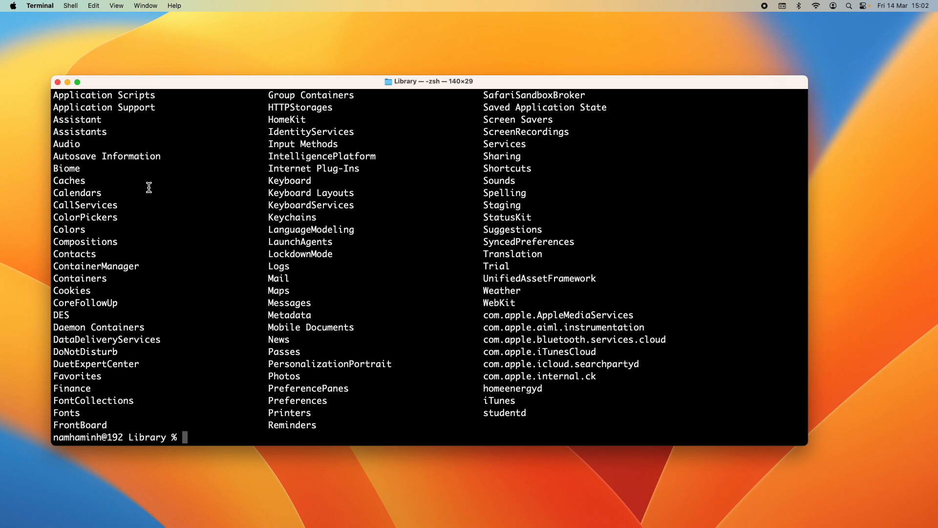
{"action": "double_click", "coordinate": [105, 107]}
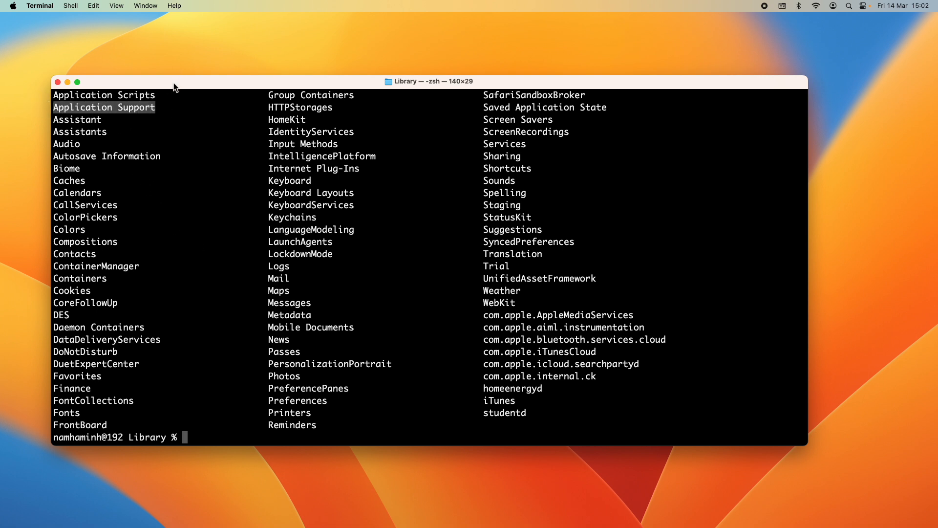
{"action": "type", "text": "cd"}
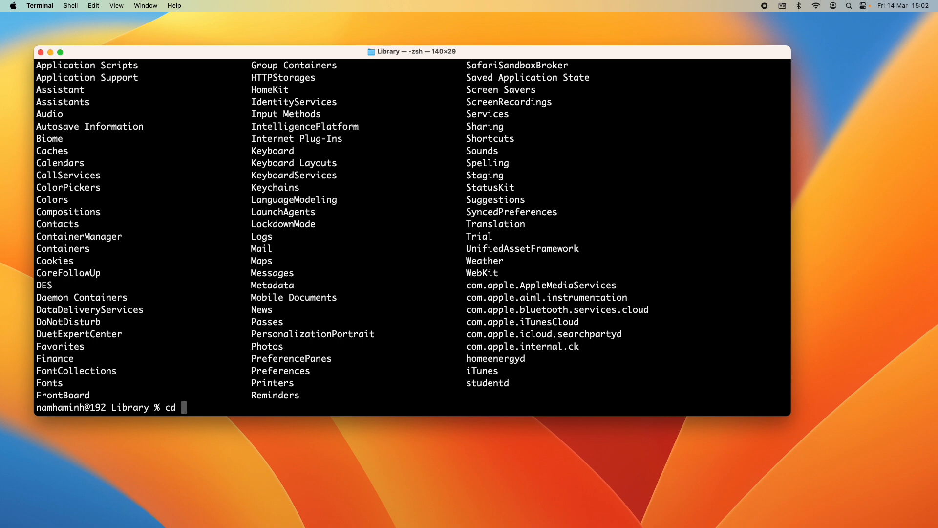
{"action": "type", "text": "Application\\ S"}
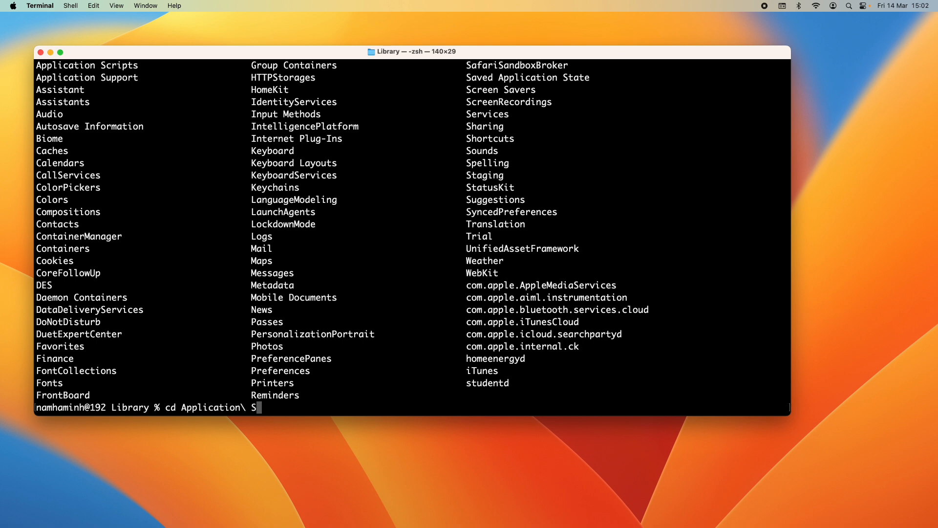
{"action": "key", "text": "Return"}
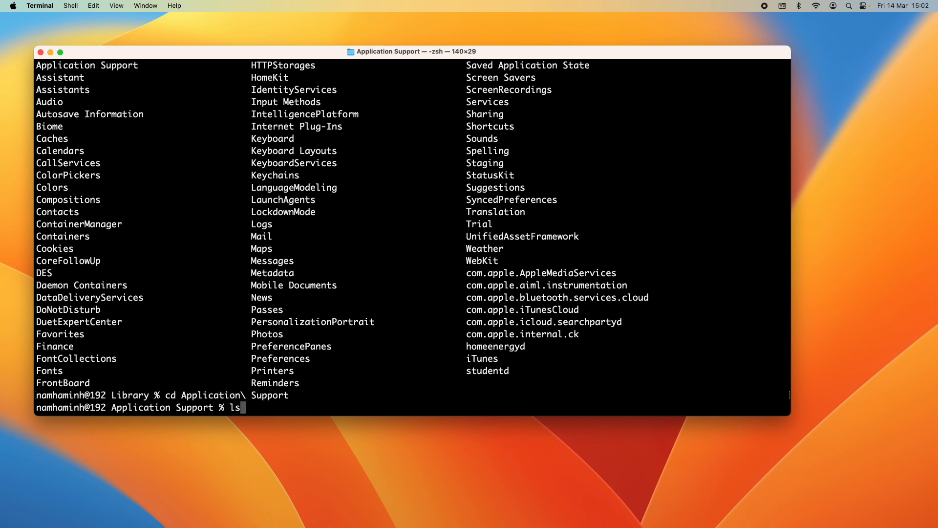
List Application Support's contents and change into its JetBrains folder
{"action": "key", "text": "Return"}
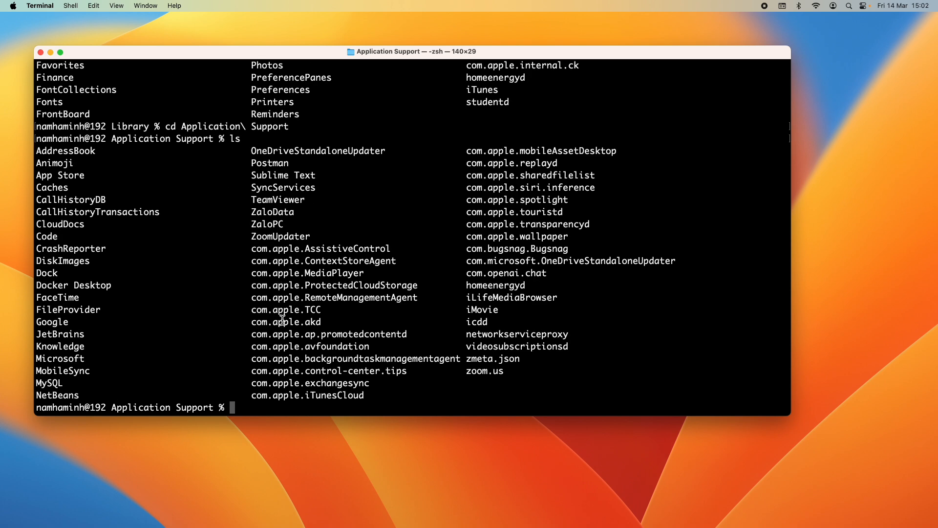
{"action": "mouse_move", "coordinate": [89, 336]}
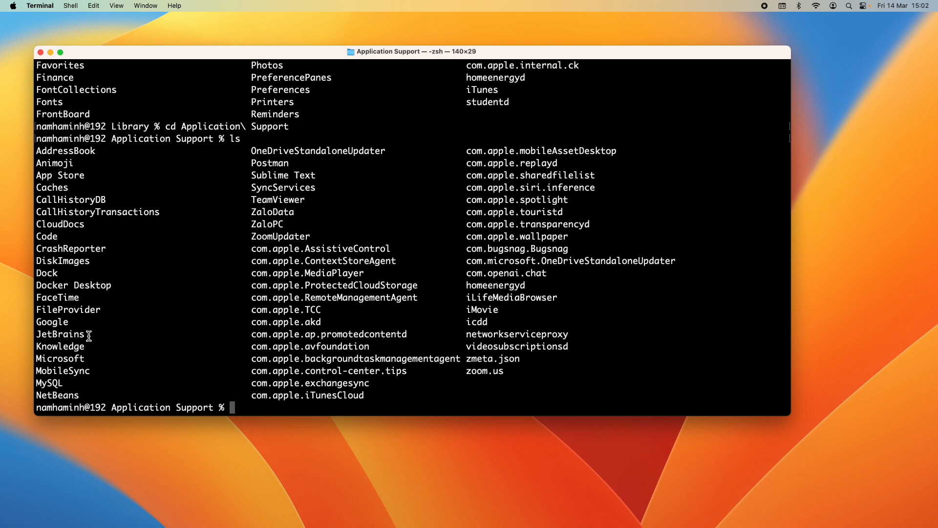
{"action": "double_click", "coordinate": [60, 334]}
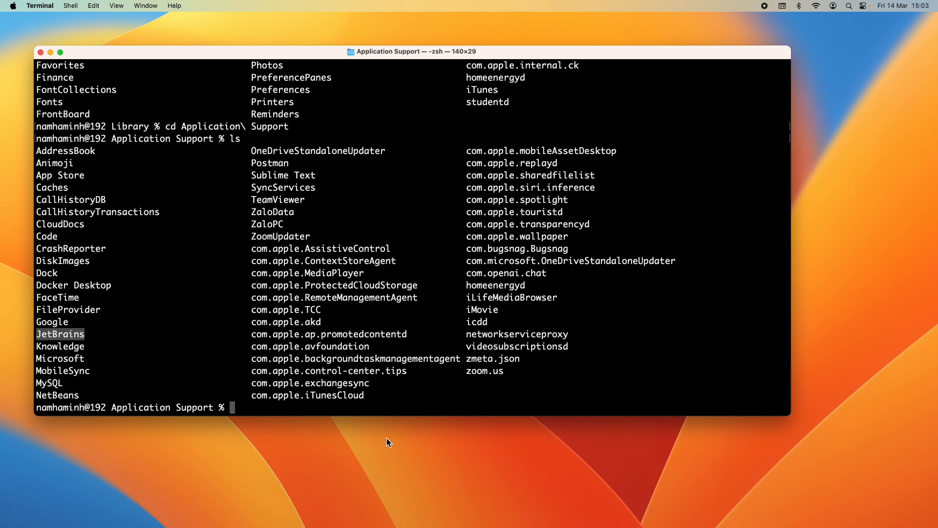
{"action": "type", "text": "cd JetBrains"}
{"action": "type", "text": "pwd"}
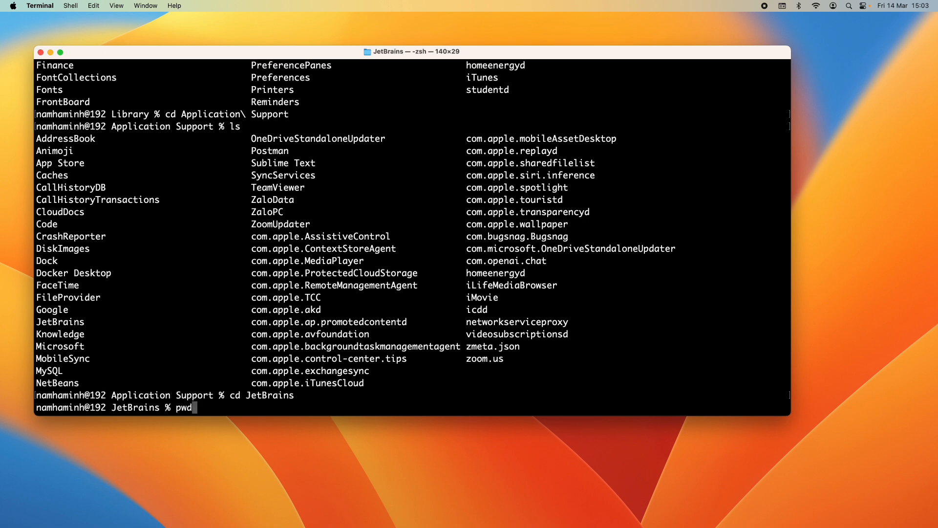
List the JetBrains folder and measure IdeaIC2024.3 at 328M with du -sh
{"action": "key", "text": "Return"}
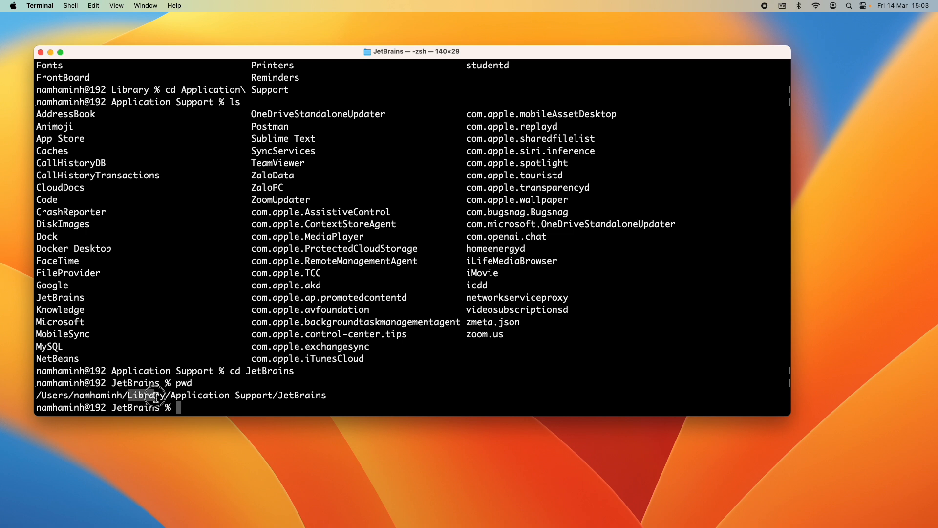
{"action": "mouse_move", "coordinate": [291, 416]}
{"action": "type", "text": "l"}
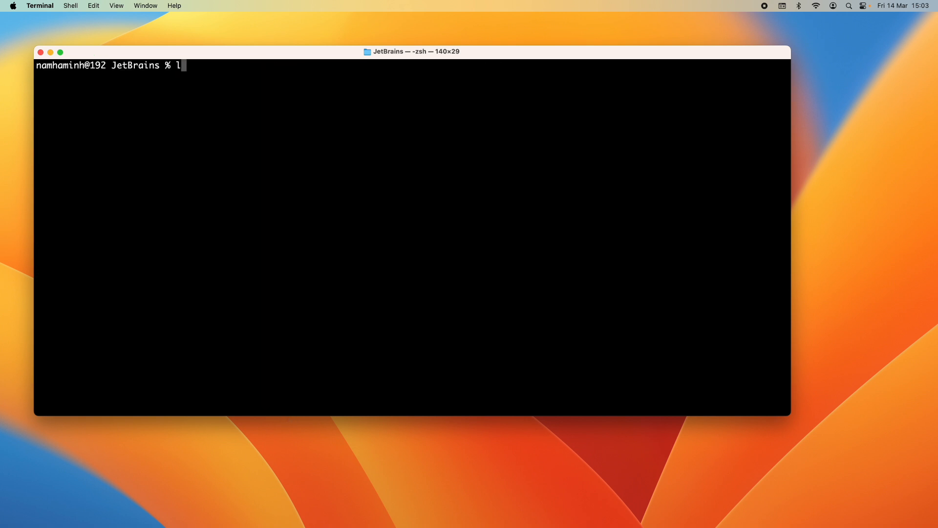
{"action": "key", "text": "Return"}
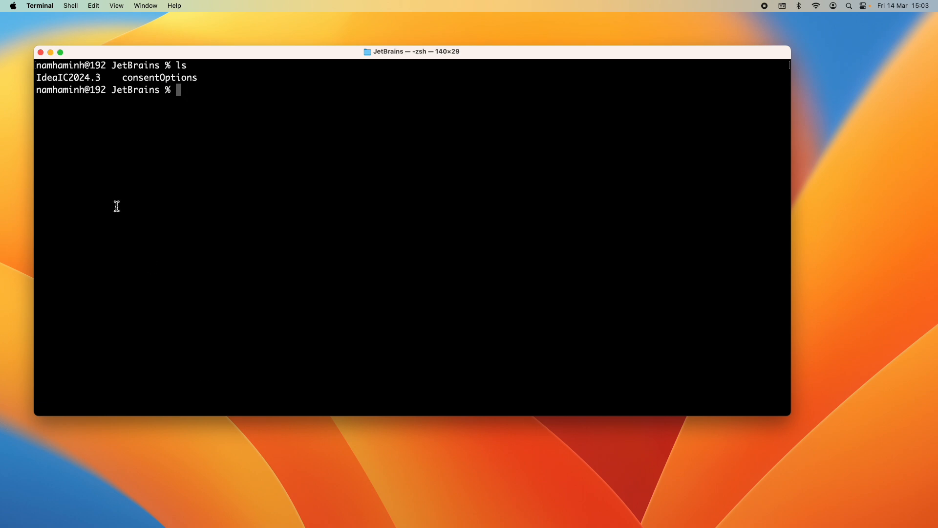
{"action": "mouse_move", "coordinate": [40, 78]}
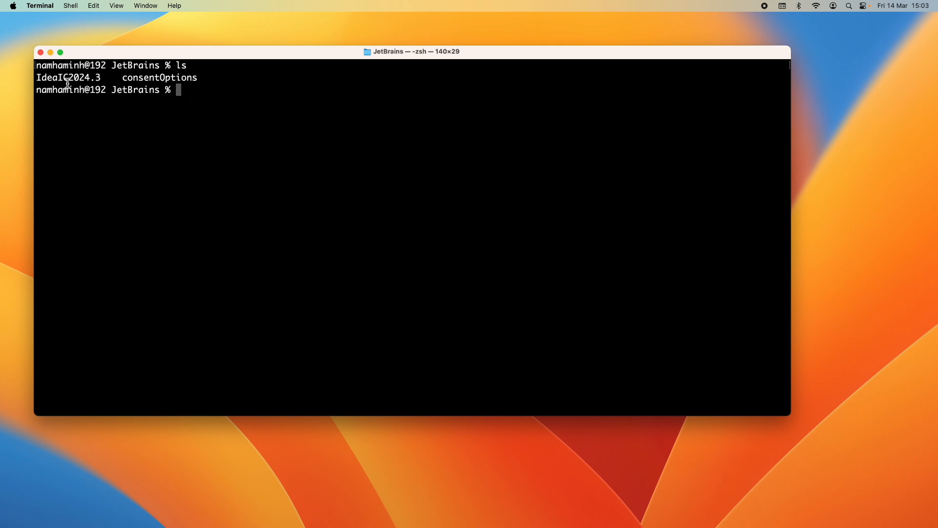
{"action": "mouse_move", "coordinate": [202, 93]}
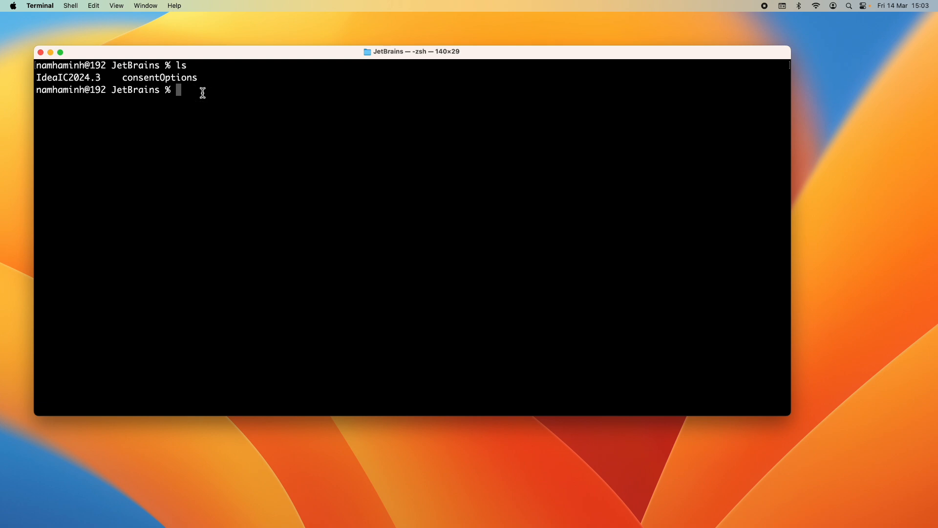
{"action": "type", "text": "du"}
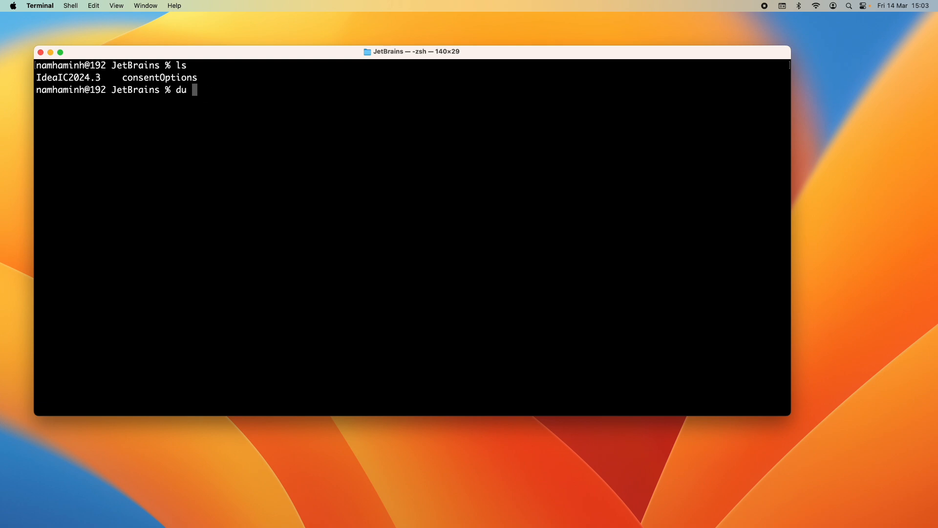
{"action": "type", "text": "-sh"}
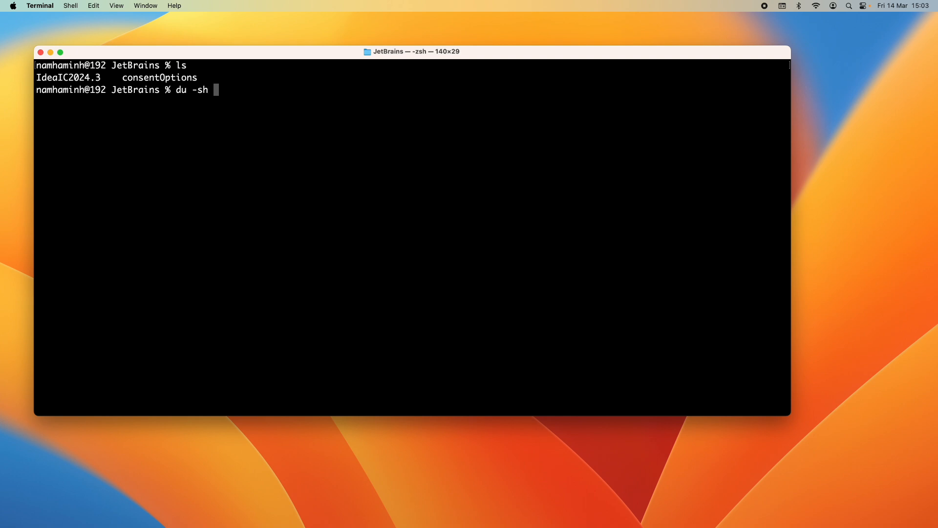
{"action": "key", "text": "Return"}
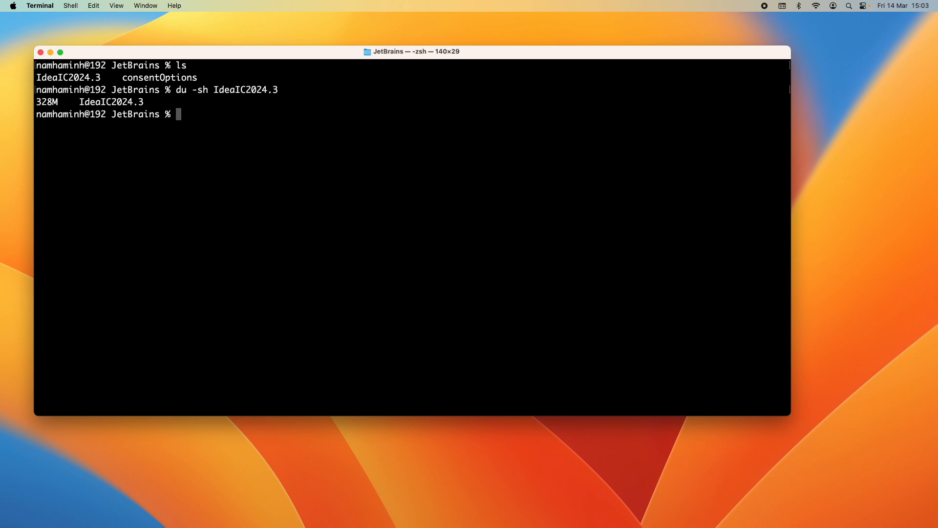
{"action": "mouse_move", "coordinate": [150, 102]}
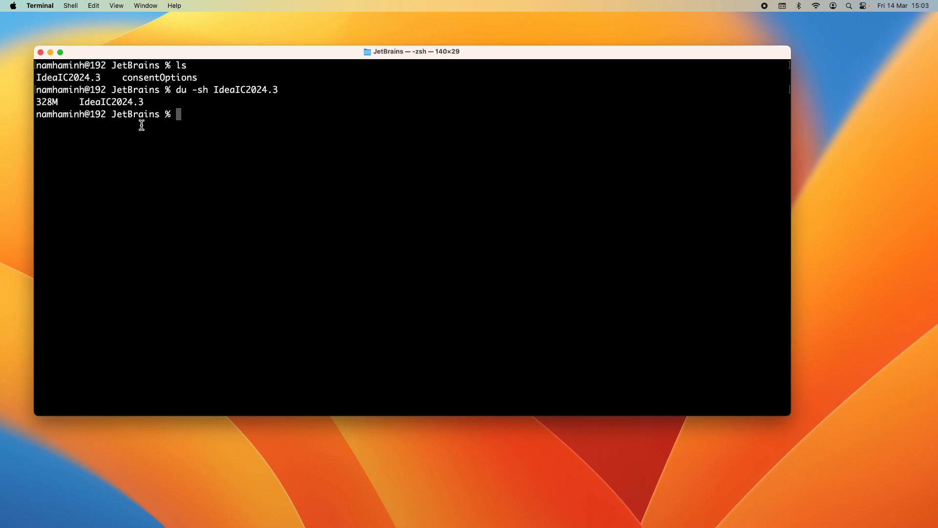
{"action": "mouse_move", "coordinate": [211, 116]}
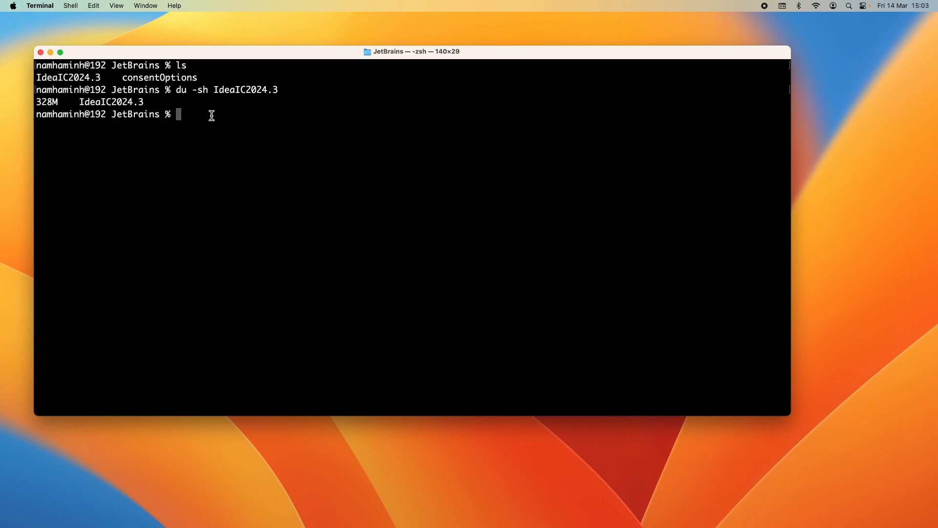
{"action": "type", "text": "sudo"}
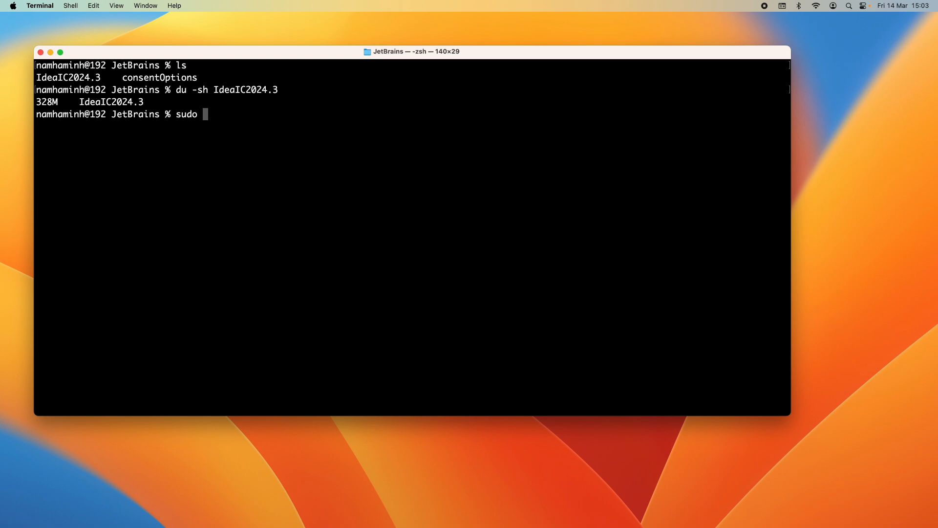
Delete IdeaIC2024.3 with sudo rm -rf and verify only consentOptions remains
{"action": "type", "text": "rm"}
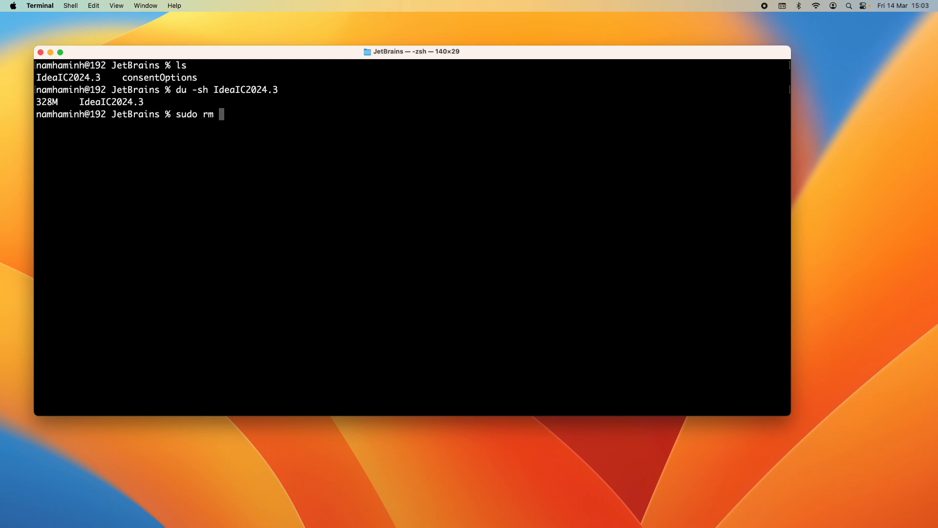
{"action": "type", "text": "-rf IdeaIC2024.3/"}
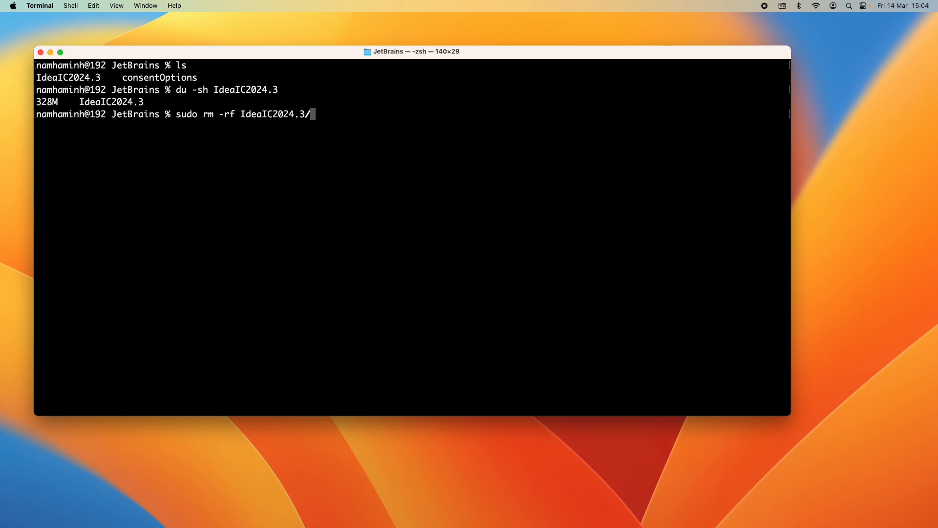
{"action": "key", "text": "Return"}
{"action": "type", "text": "ls"}
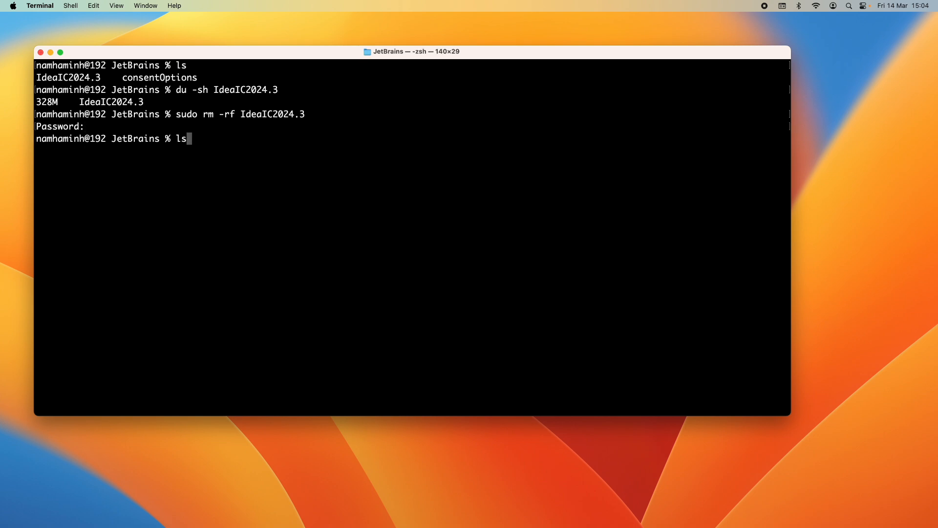
{"action": "key", "text": "Return"}
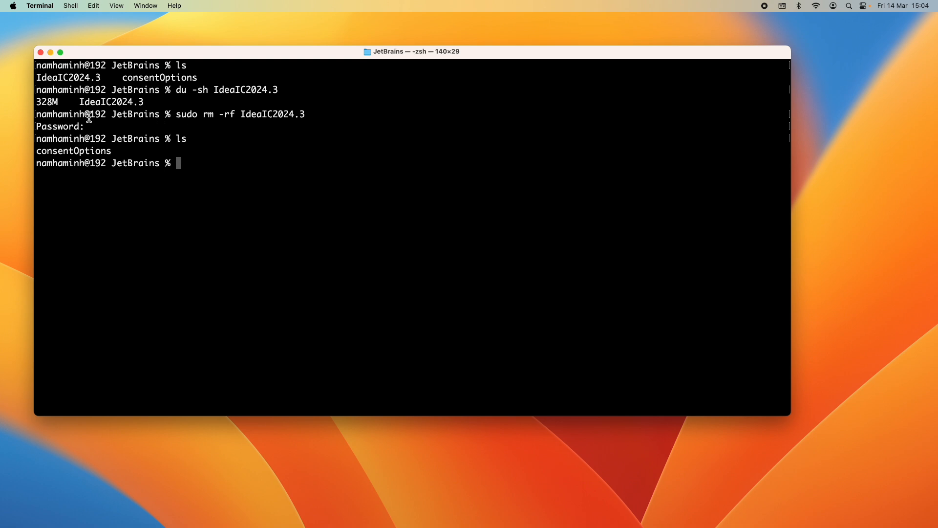
{"action": "mouse_move", "coordinate": [143, 113]}
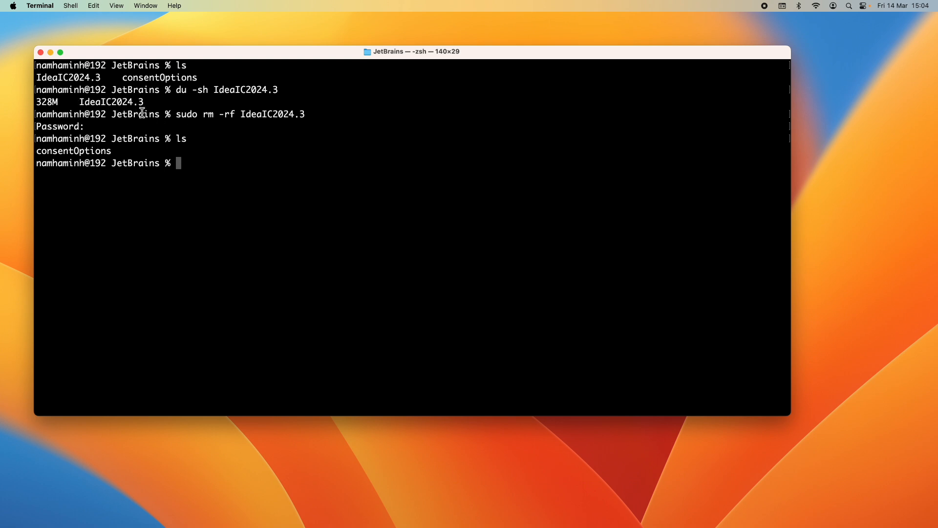
{"action": "mouse_move", "coordinate": [200, 174]}
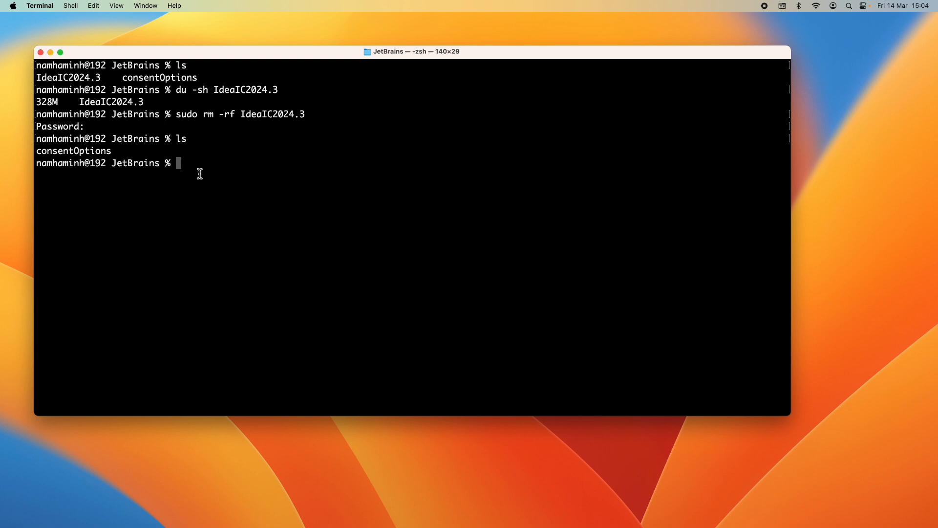
Go up two levels from JetBrains back to the Library folder
{"action": "type", "text": "cd ."}
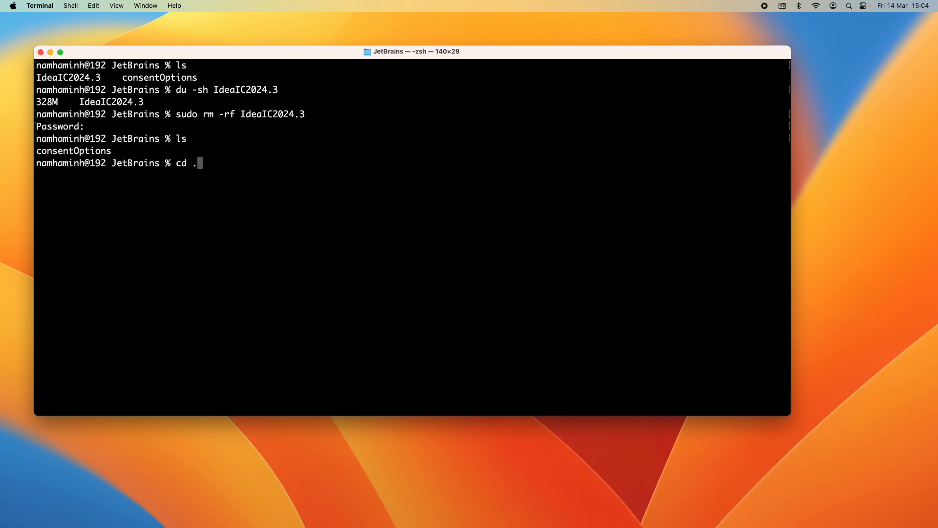
{"action": "type", "text": "."}
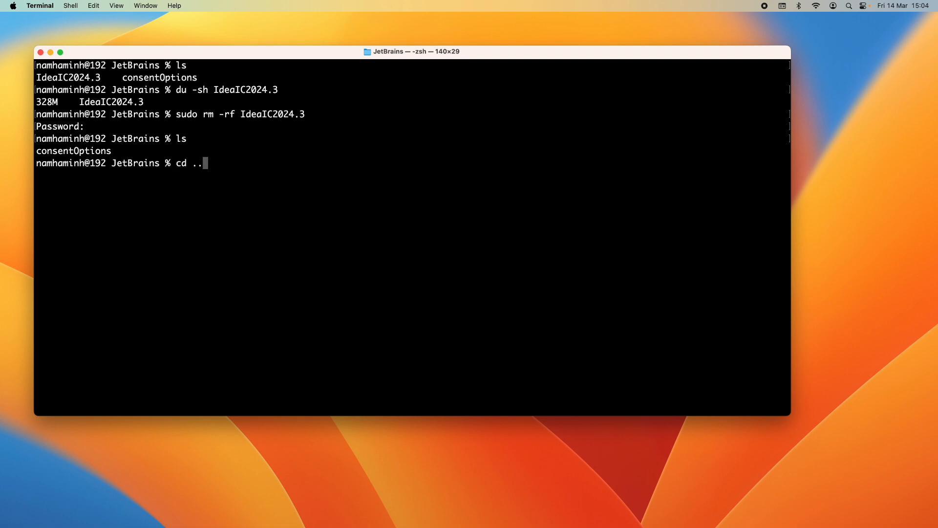
{"action": "key", "text": "Return"}
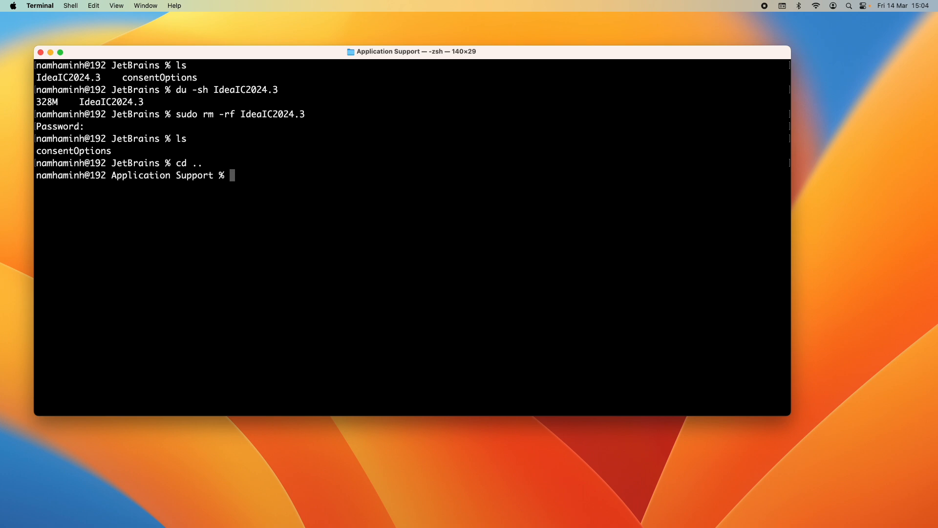
{"action": "type", "text": "cd .."}
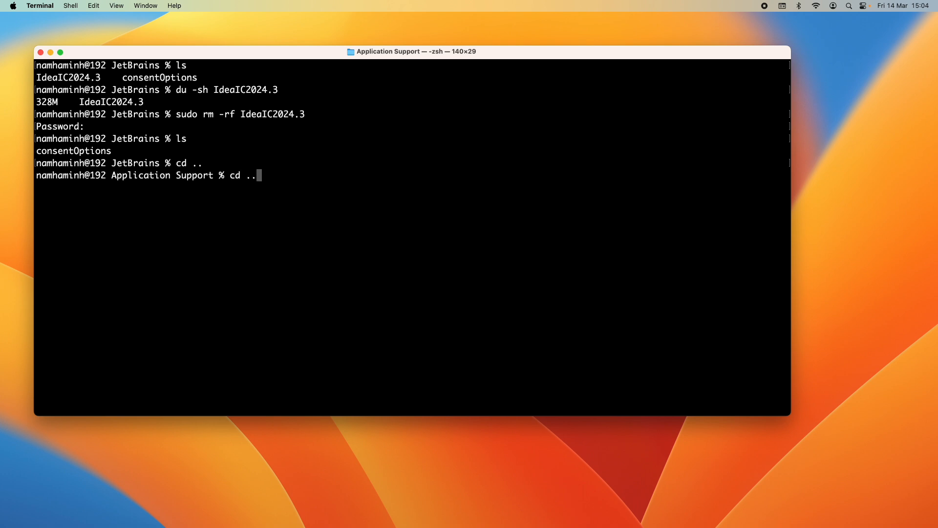
{"action": "key", "text": "Return"}
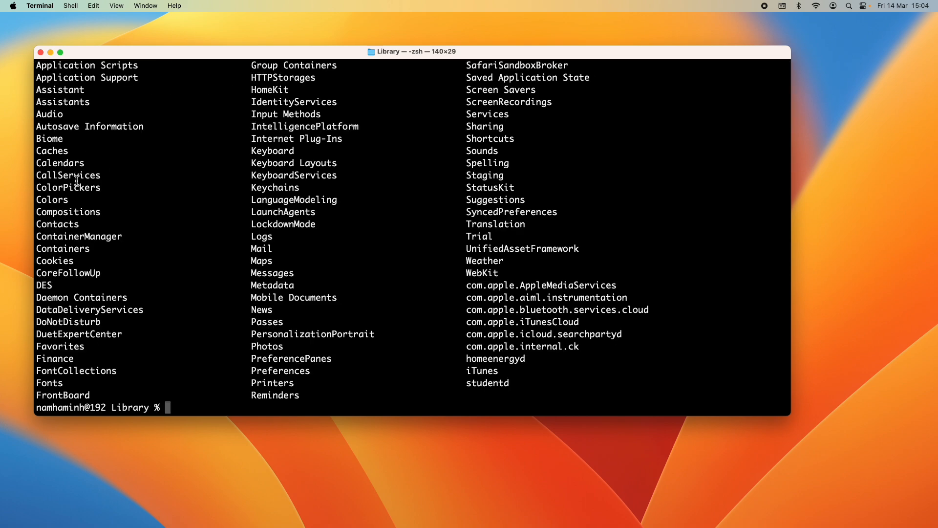
{"action": "mouse_move", "coordinate": [197, 191]}
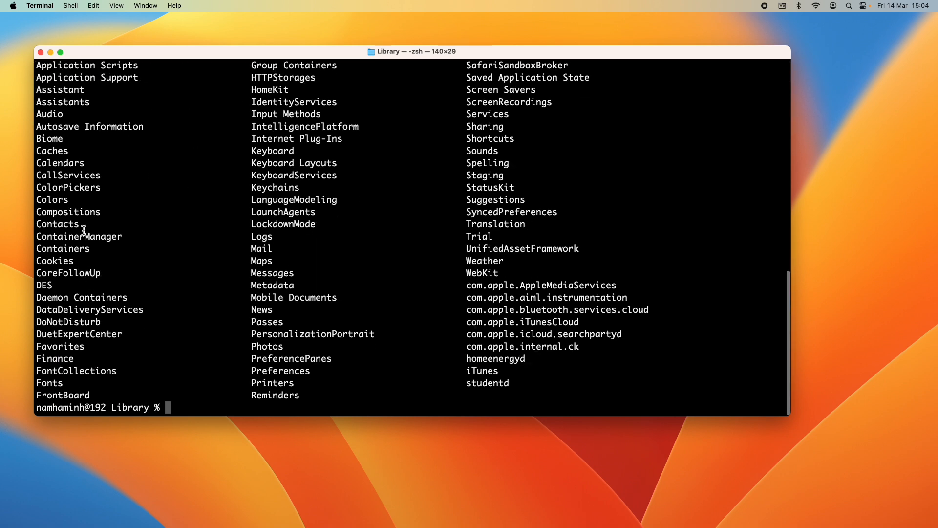
Change into Library's Caches folder and list its many entries
{"action": "double_click", "coordinate": [52, 151]}
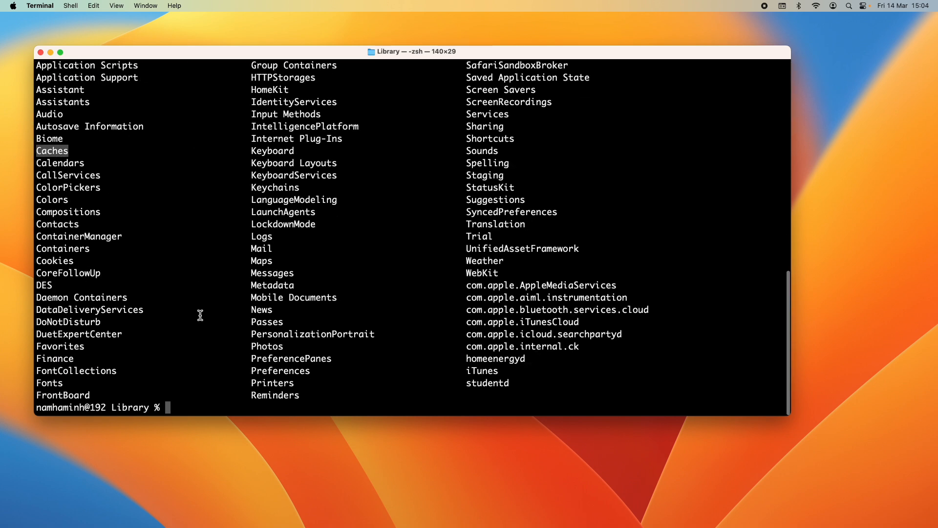
{"action": "type", "text": "clear"}
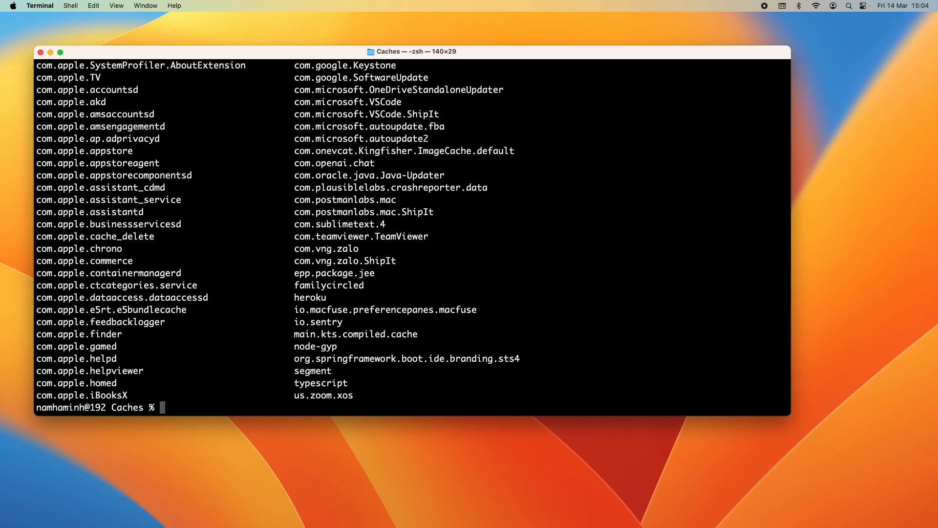
{"action": "scroll", "scroll_direction": "up", "scroll_amount": 3}
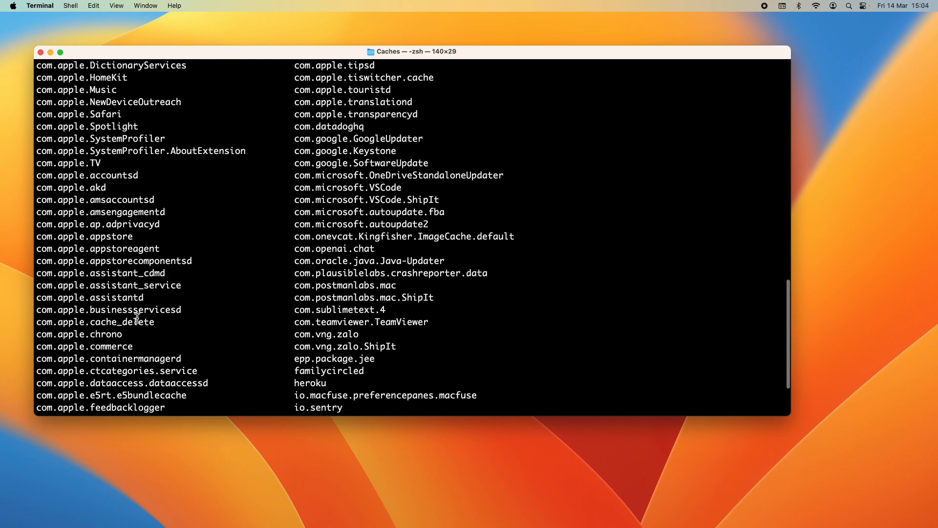
{"action": "scroll", "scroll_direction": "up", "scroll_amount": 3}
{"action": "type", "text": "cd"}
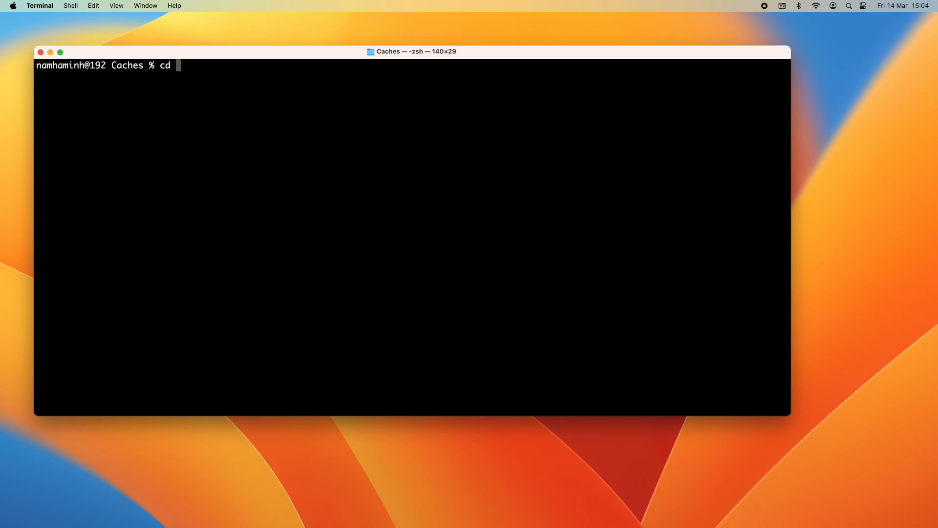
Change into Caches/JetBrains and measure IdeaIC2024.3 at 499M with du -sh
{"action": "type", "text": "JetBrains"}
{"action": "type", "text": "ls"}
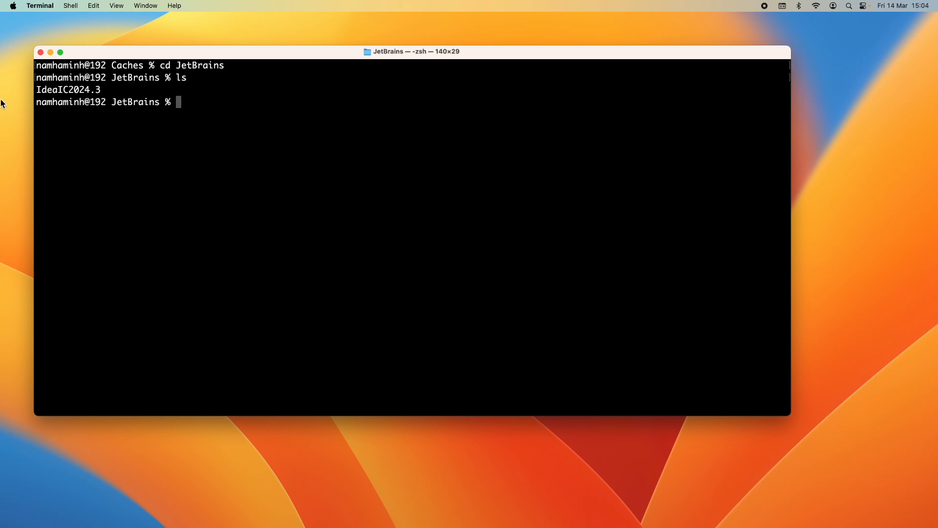
{"action": "mouse_move", "coordinate": [74, 99]}
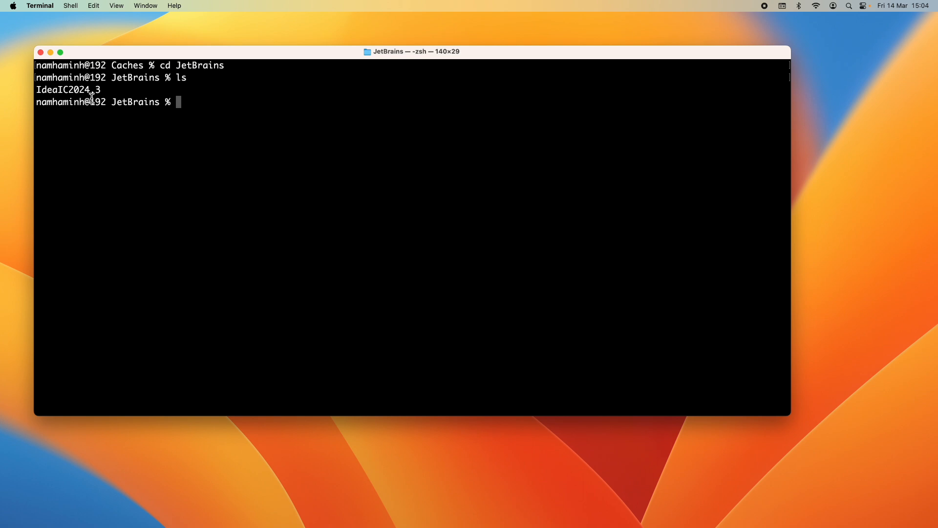
{"action": "type", "text": "su"}
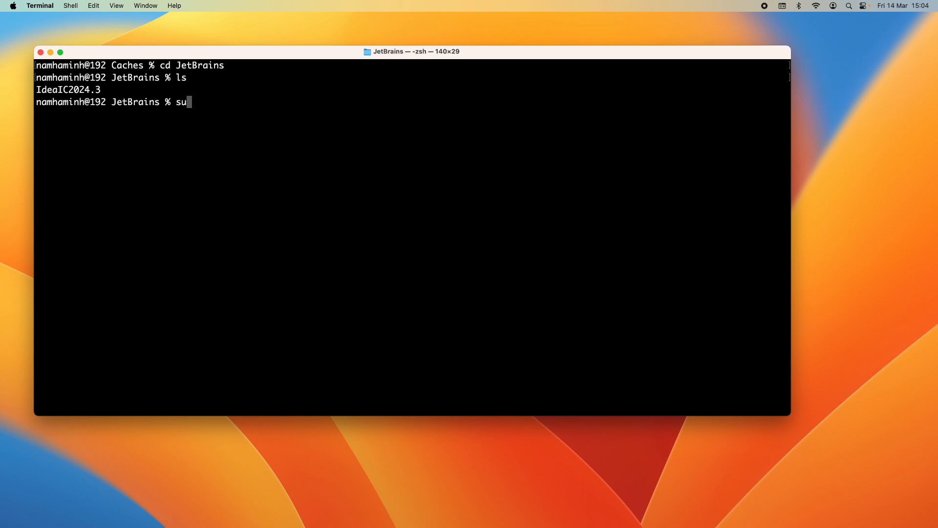
{"action": "type", "text": "du"}
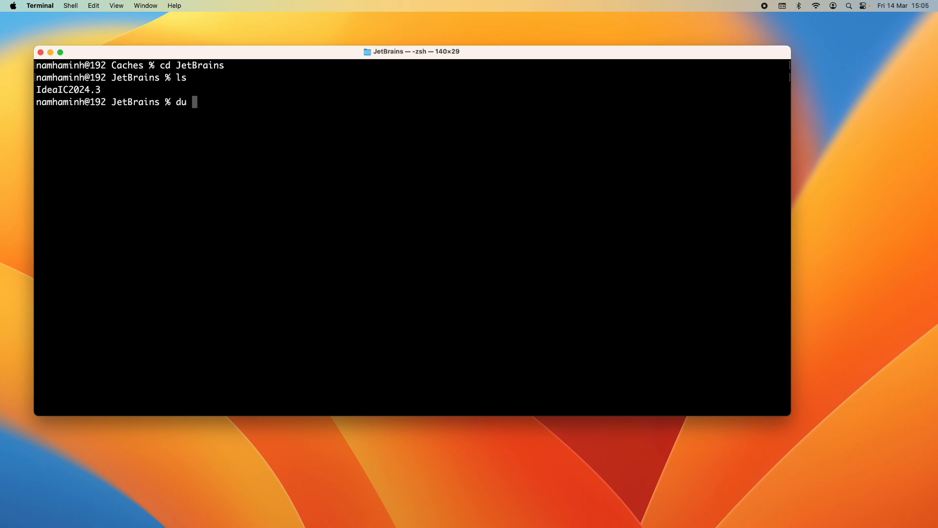
{"action": "type", "text": "-sh I"}
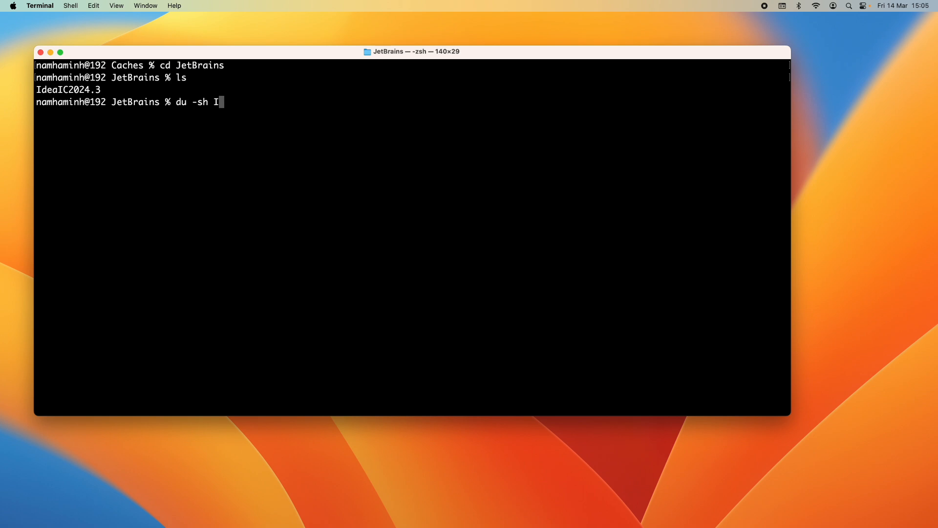
{"action": "key", "text": "Return"}
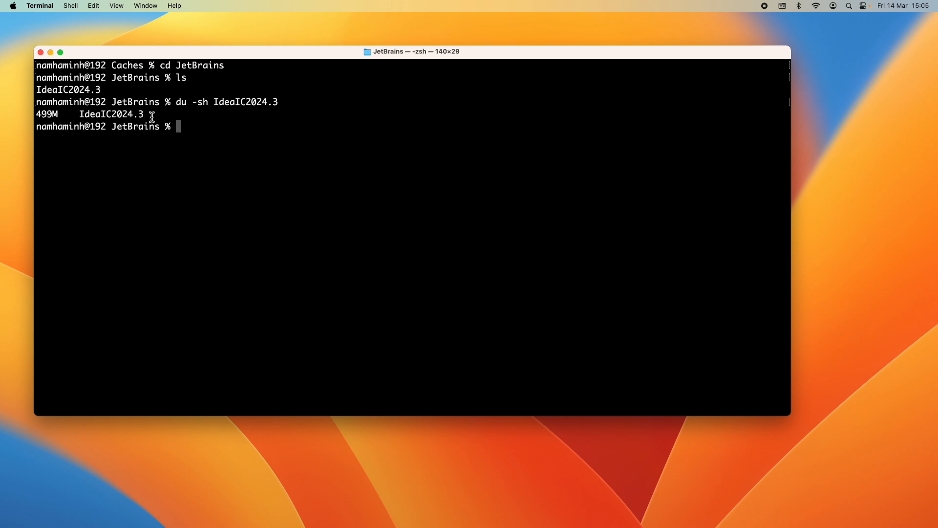
{"action": "mouse_move", "coordinate": [193, 149]}
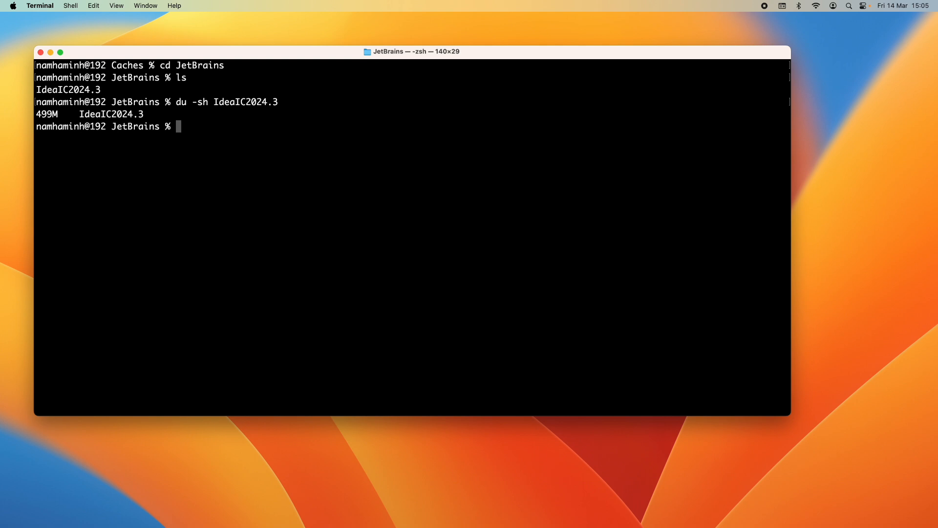
Delete the cached IdeaIC2024.3 with sudo rm -rf and confirm JetBrains is empty
{"action": "type", "text": "sudo rm -r"}
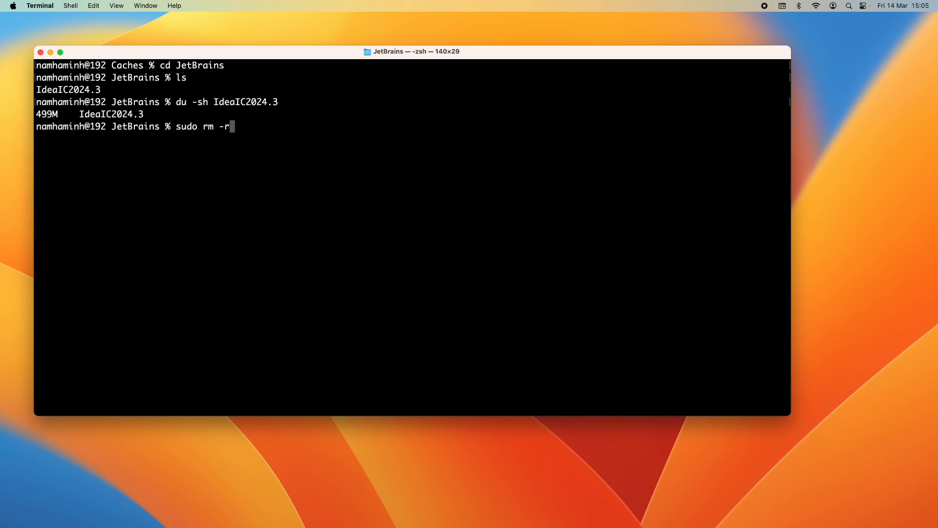
{"action": "type", "text": "f IdeaIC2024.3/"}
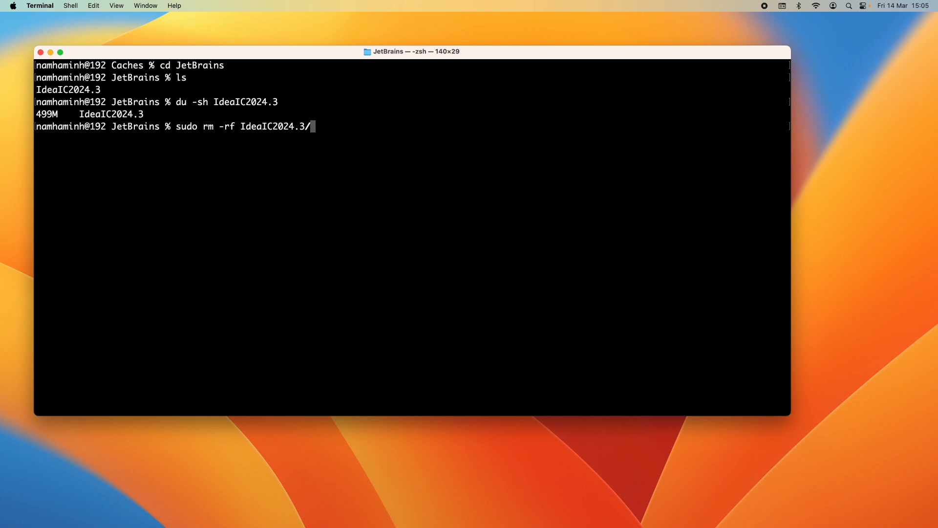
{"action": "key", "text": "Return"}
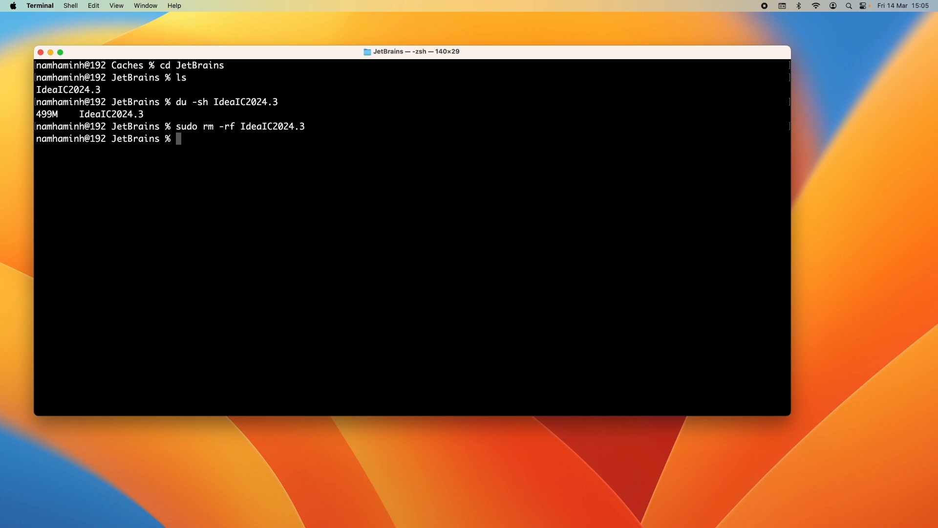
{"action": "key", "text": "Return"}
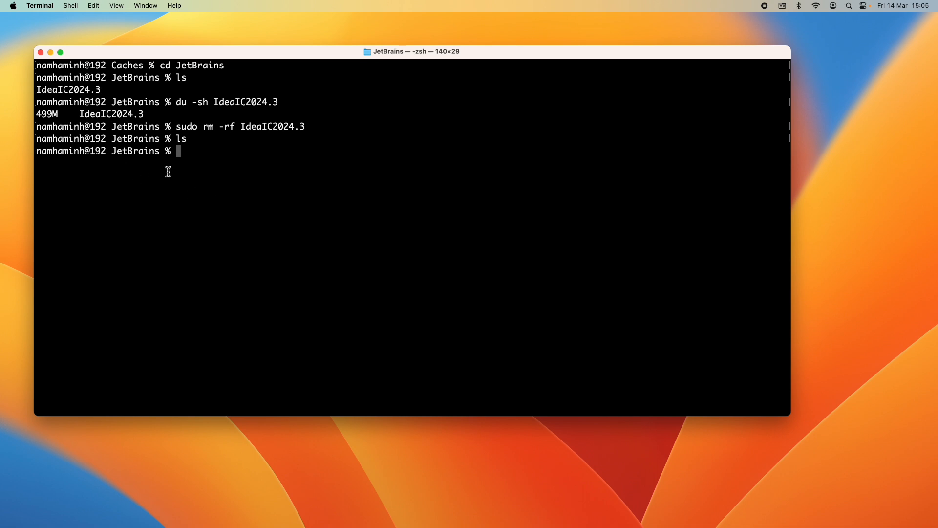
{"action": "mouse_move", "coordinate": [124, 154]}
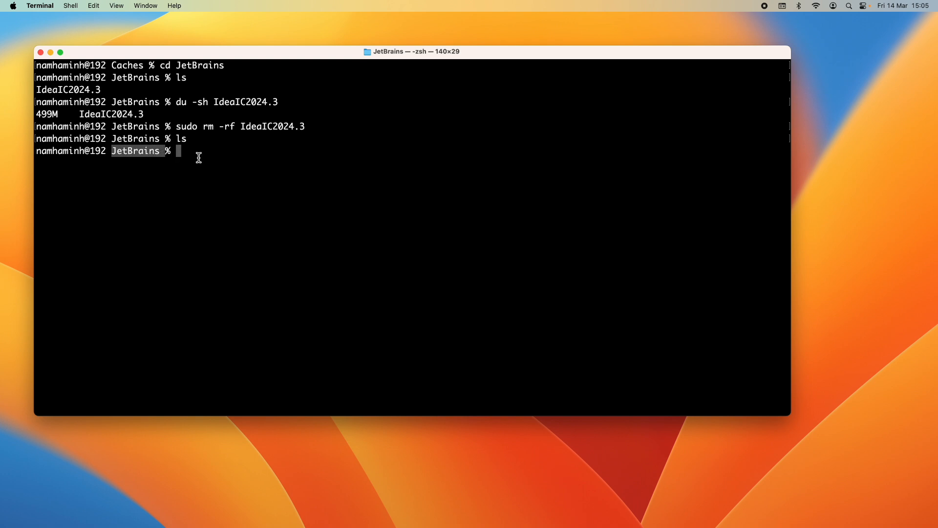
{"action": "mouse_move", "coordinate": [183, 153]}
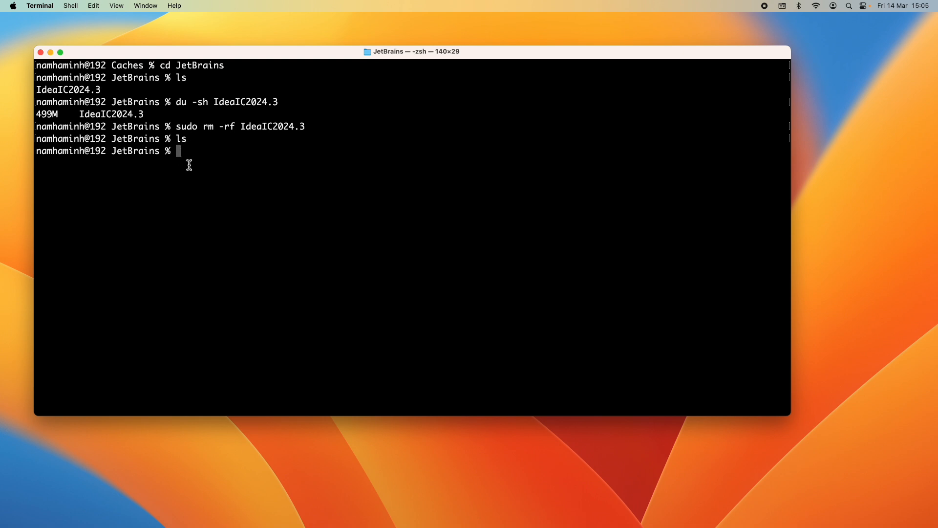
{"action": "mouse_move", "coordinate": [183, 160]}
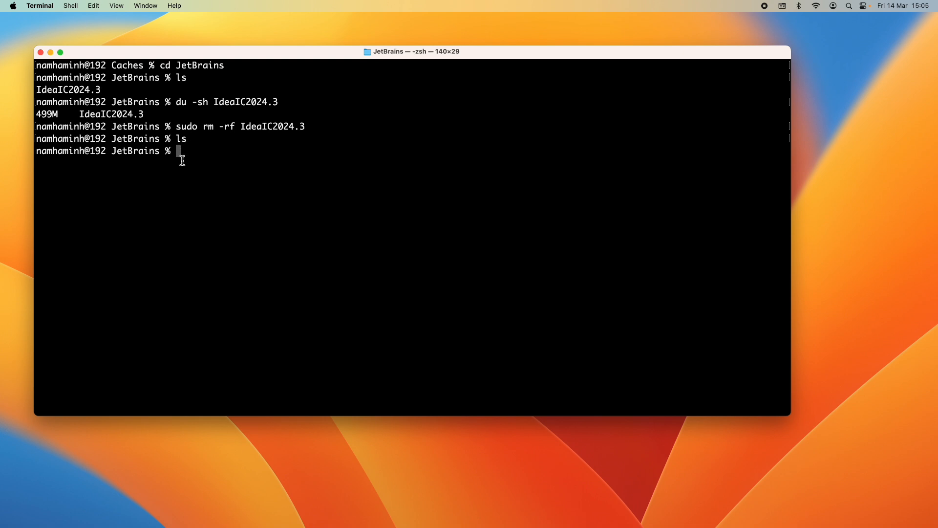